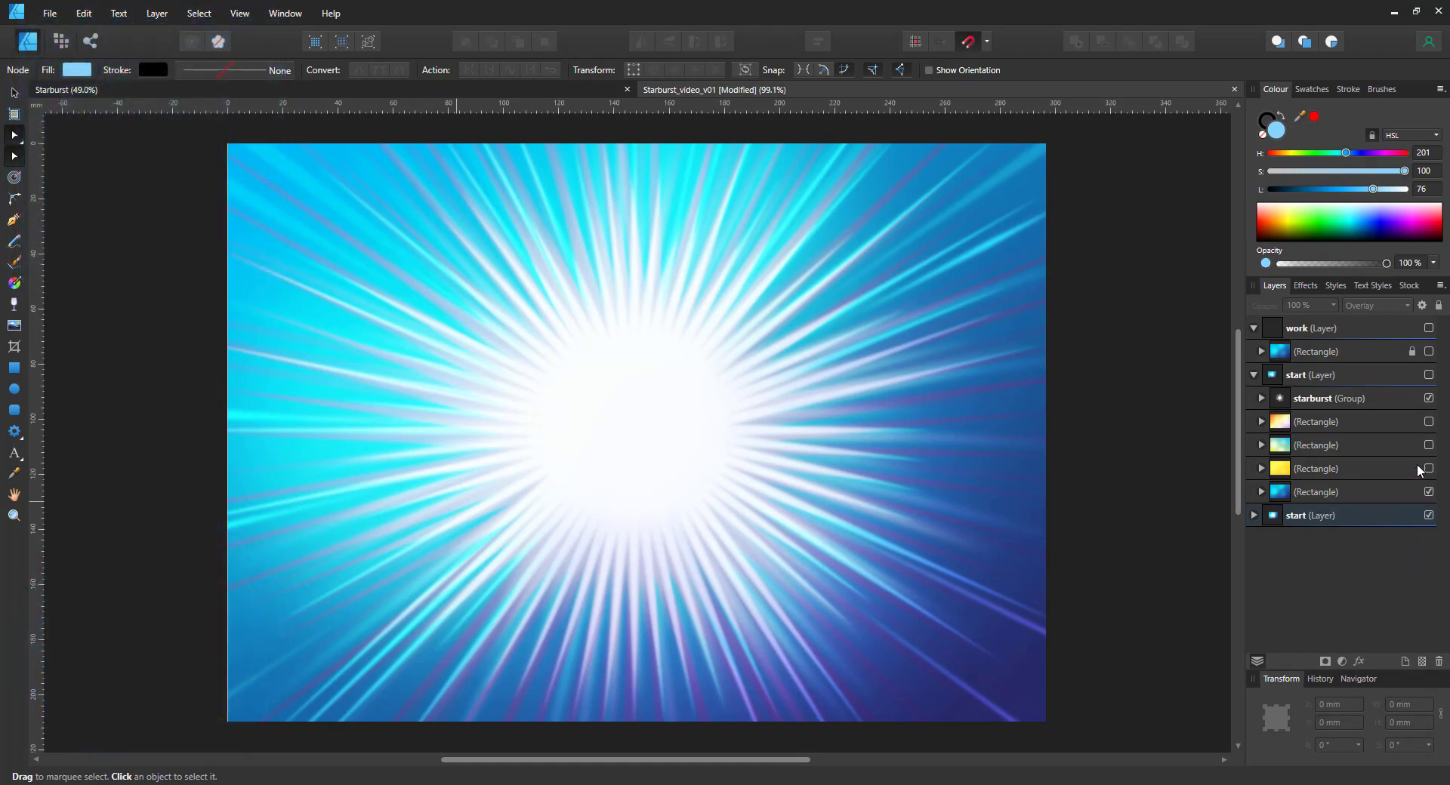
- Toggle the title and star, then preview the burst over yellow and other gradient backgrounds
click(1429, 374)
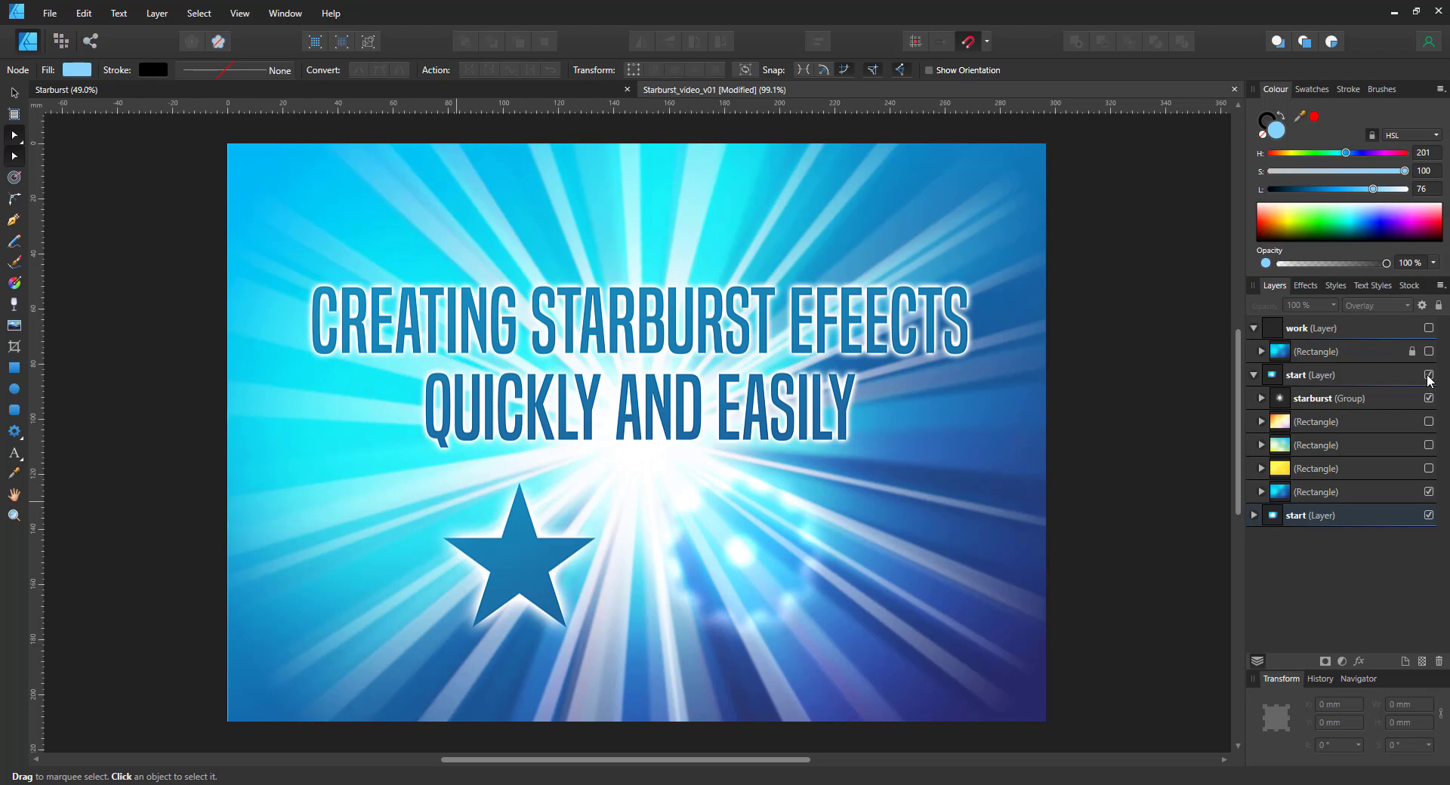
click(1428, 374)
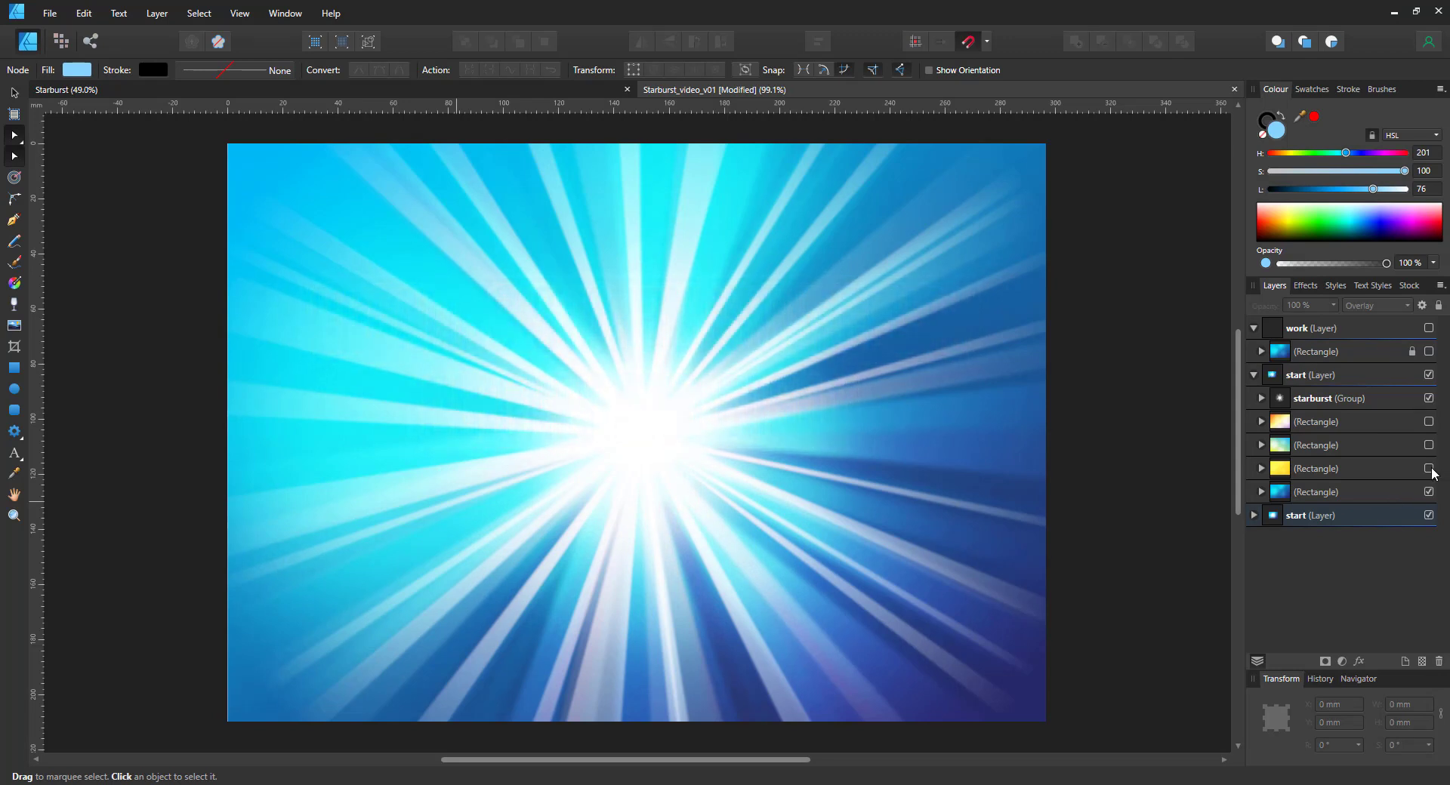
click(1428, 469)
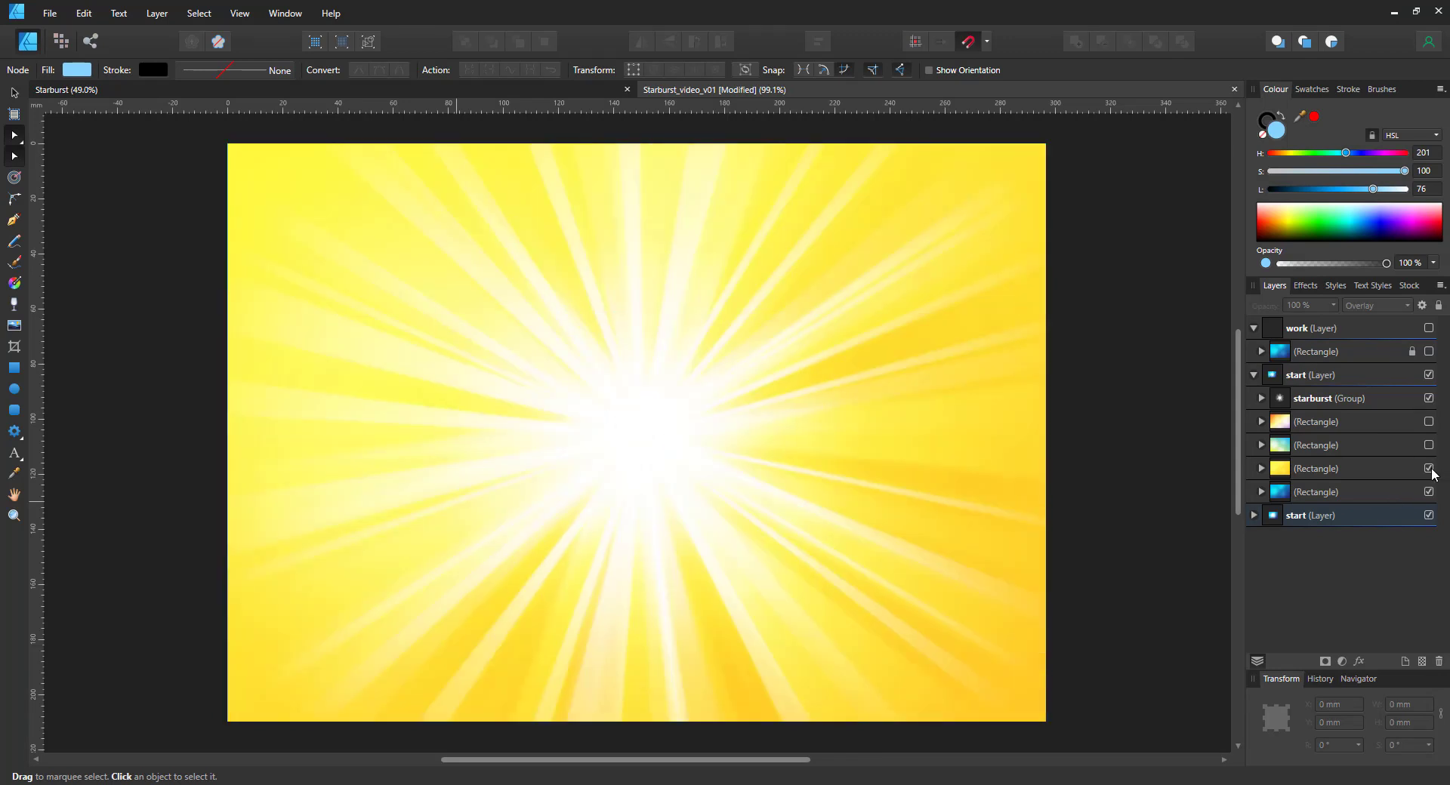
click(1429, 445)
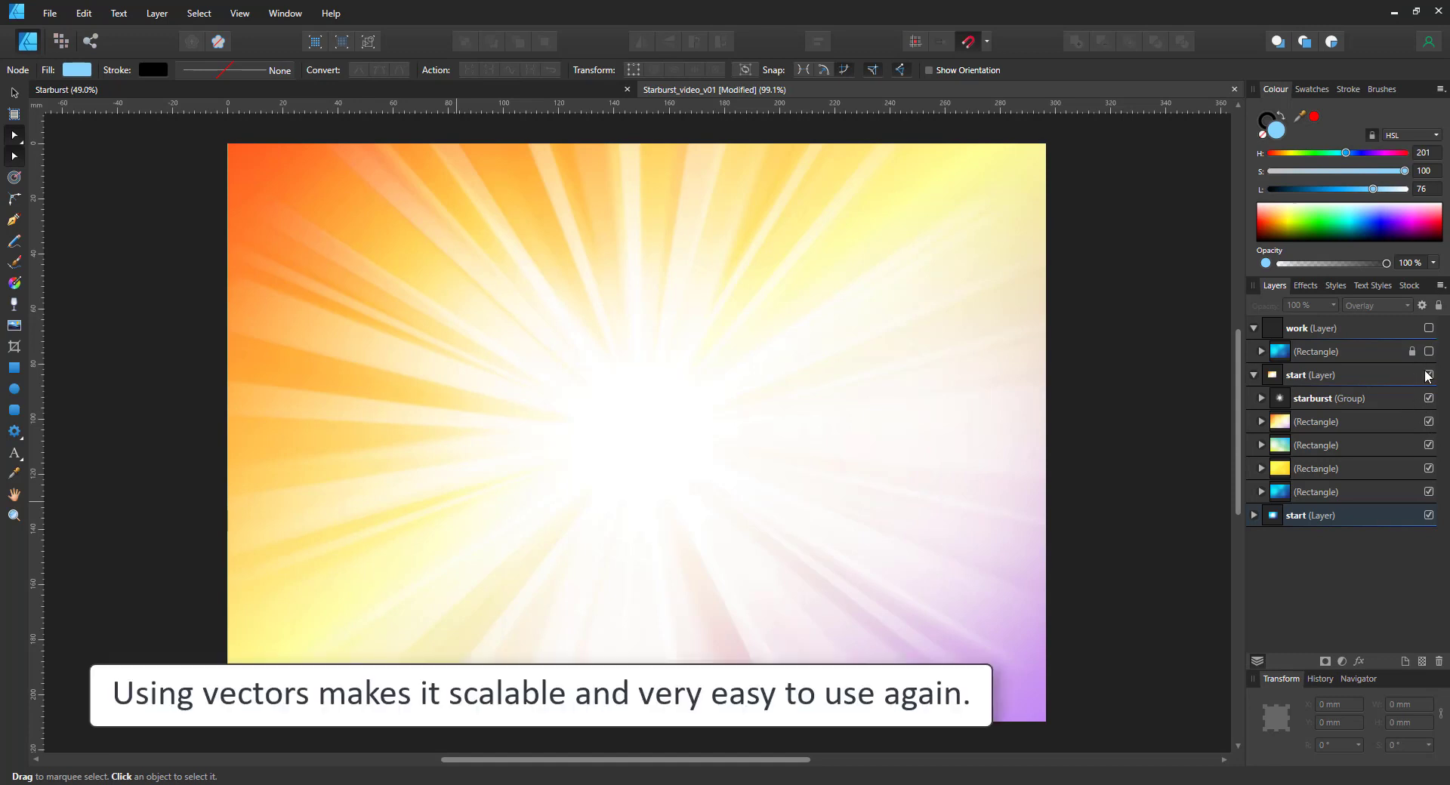
- Collapse the example layer and show the work layer with its blank blue background
click(1254, 374)
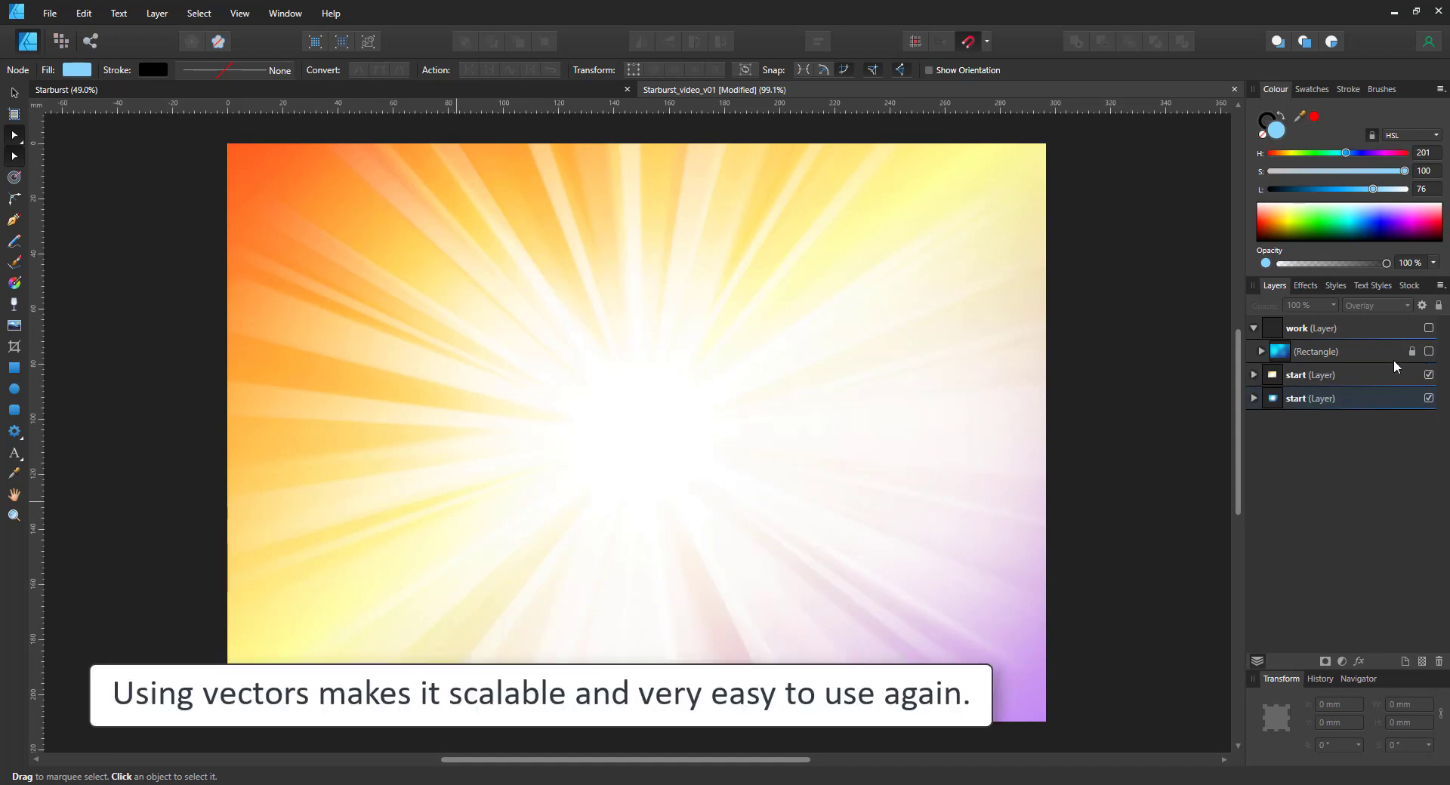
click(1429, 328)
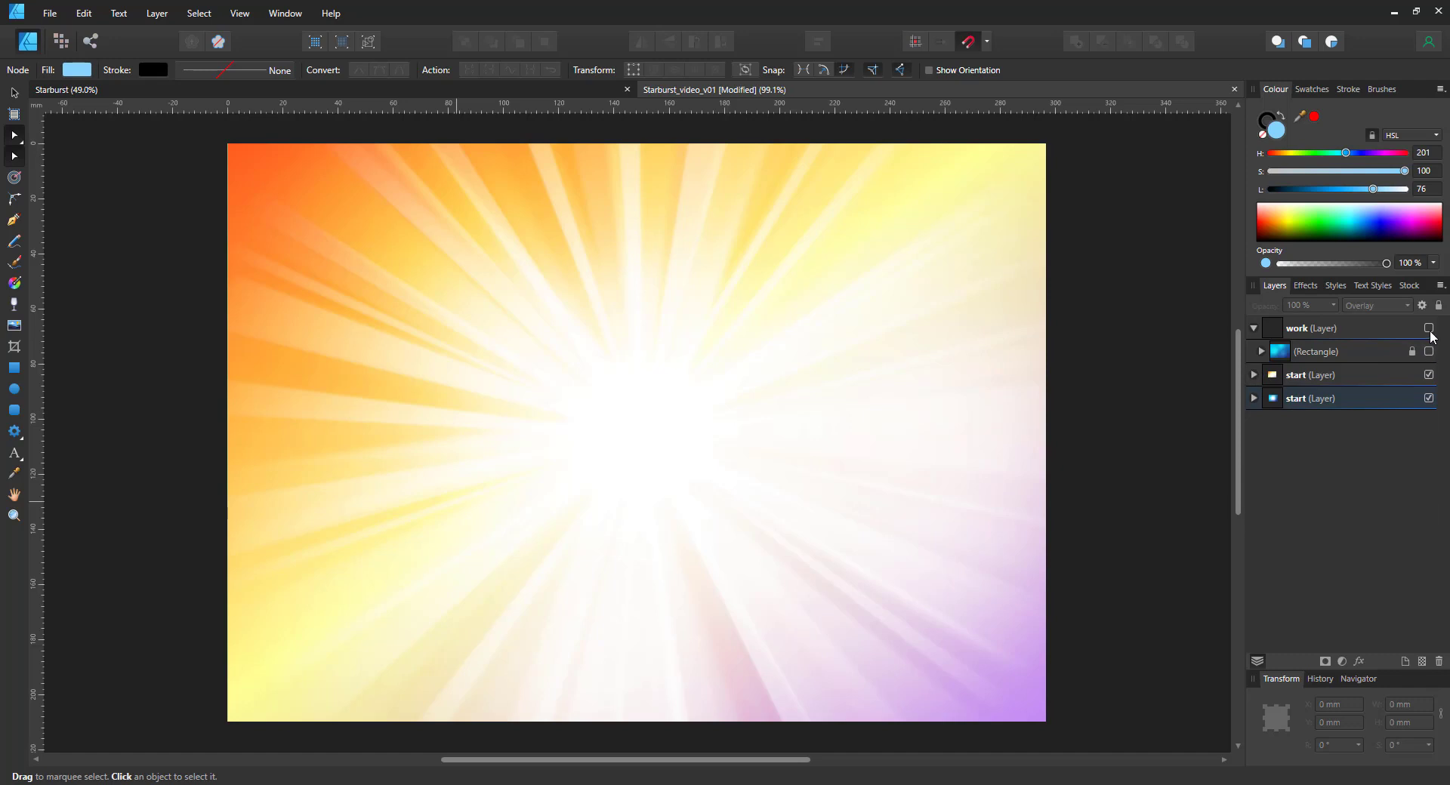
click(1428, 327)
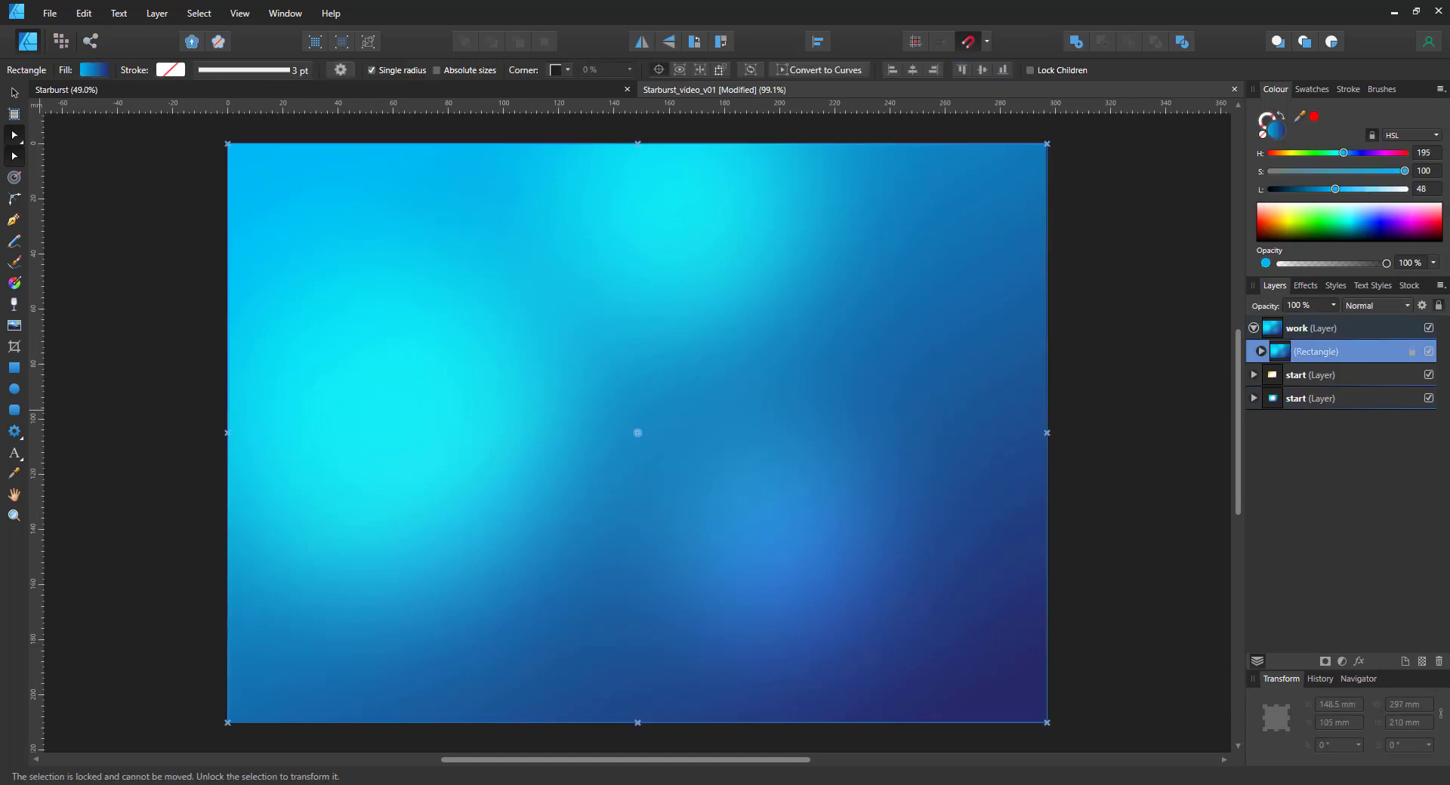
- Draw a star, centre it on the page and enlarge it to fill most of the page
click(13, 431)
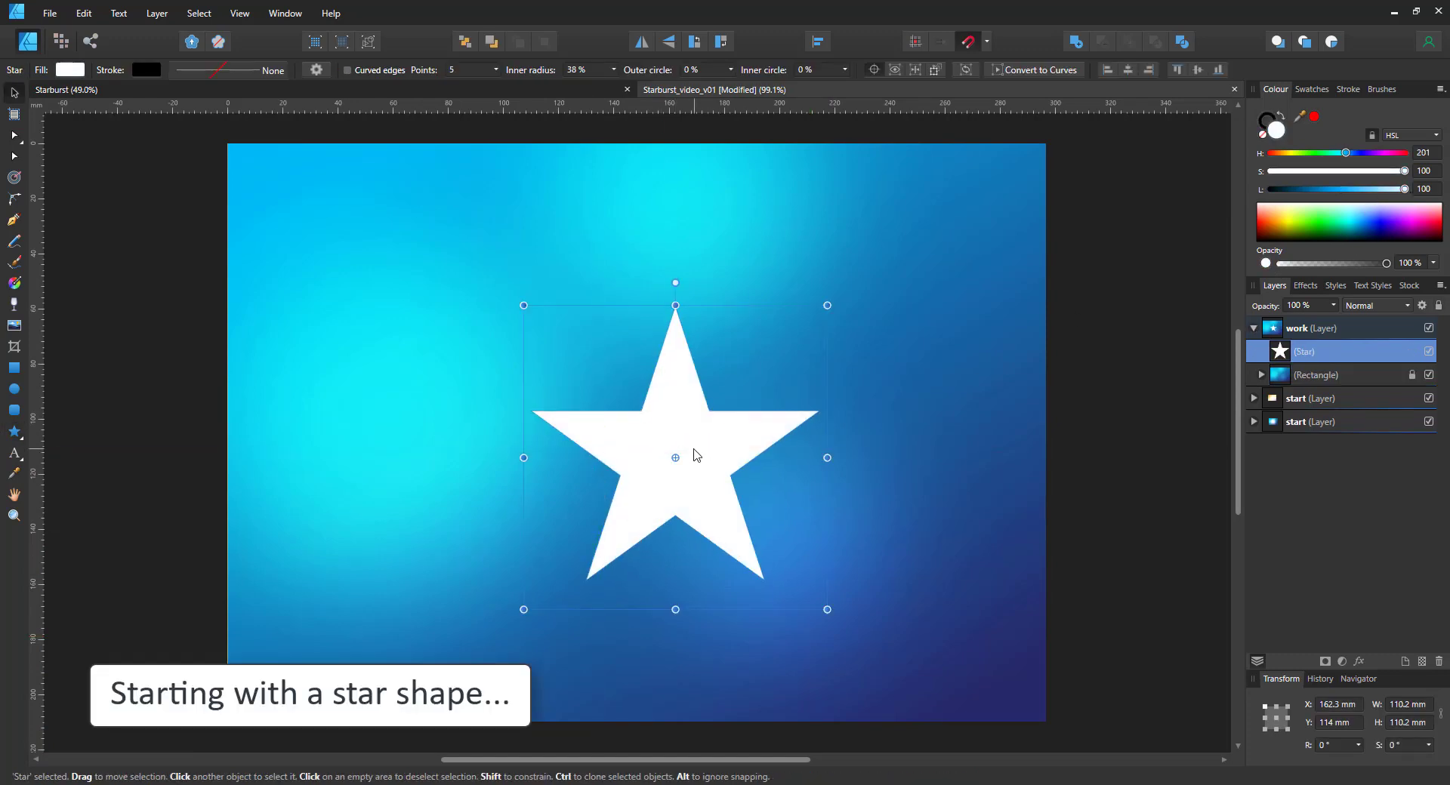
drag(675, 456, 661, 435)
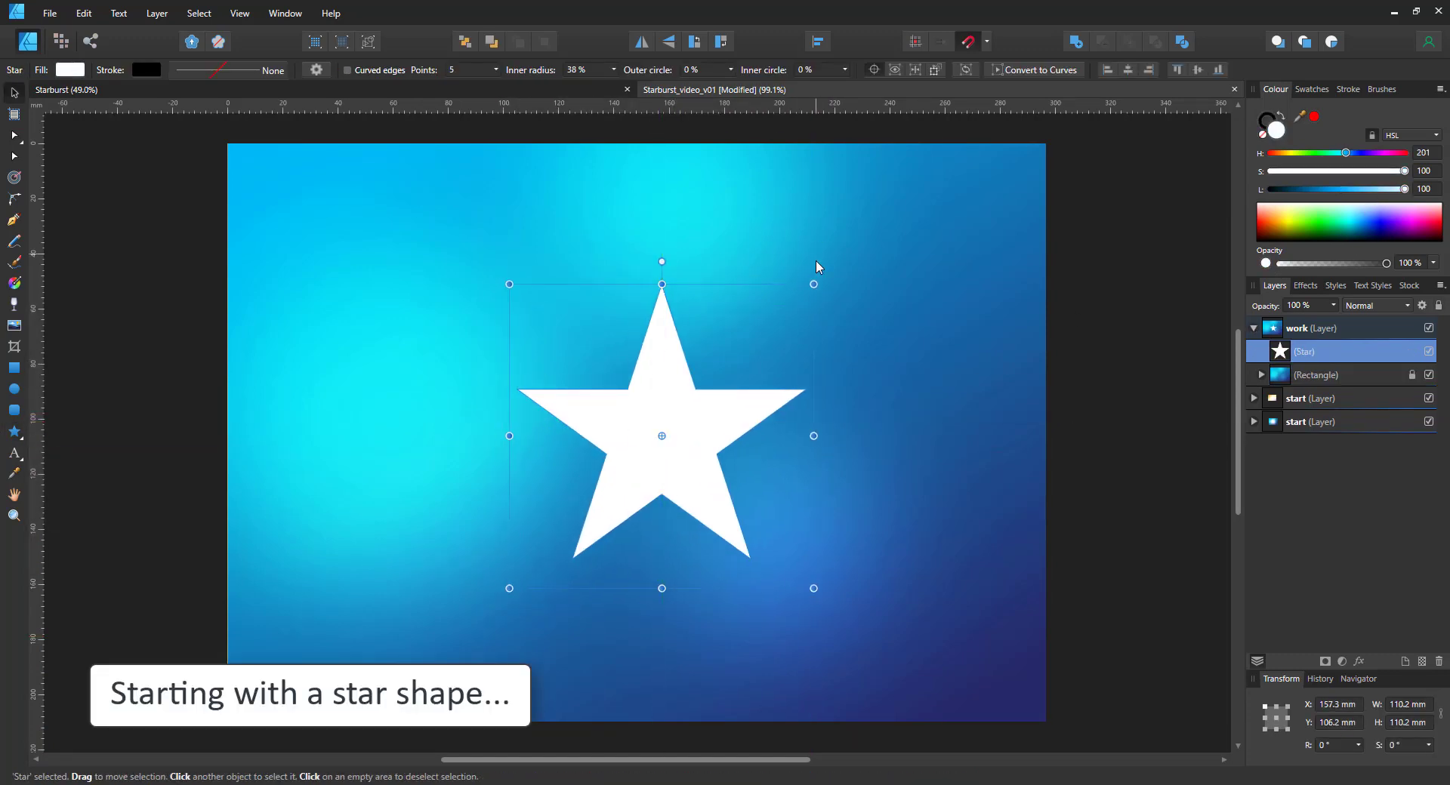
drag(813, 284, 910, 188)
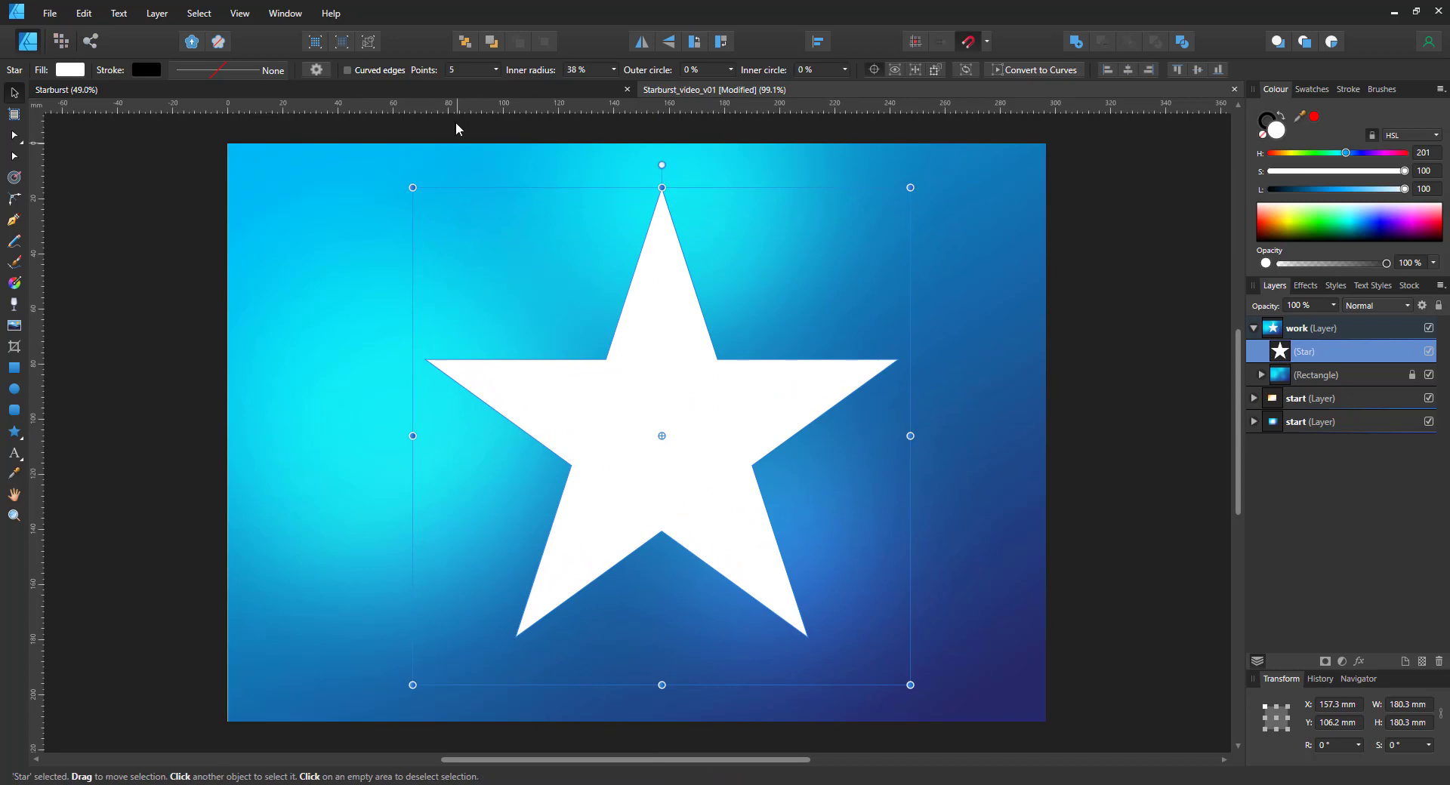
- Raise the star's point count through 12 and 60 to 70
text(12)
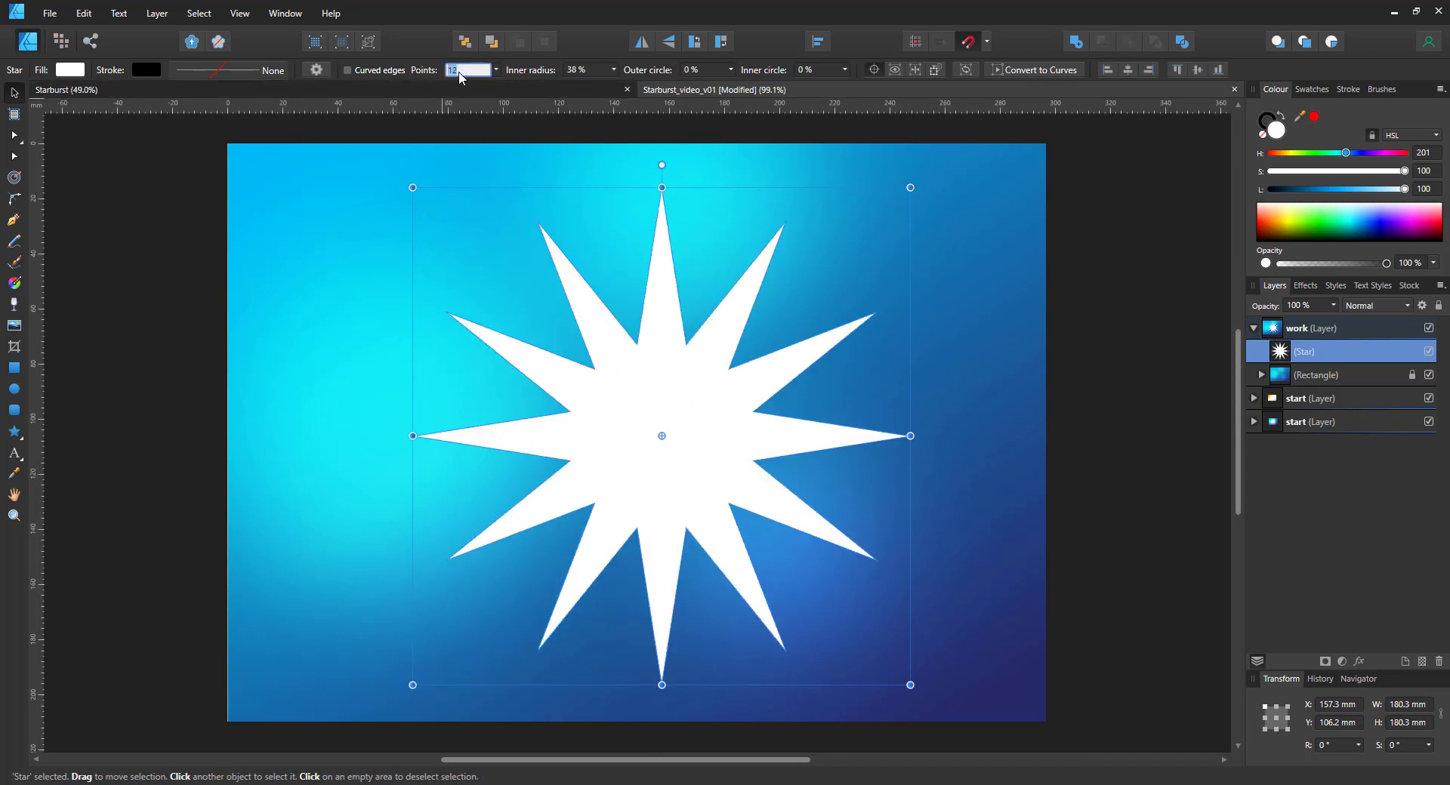
text(60)
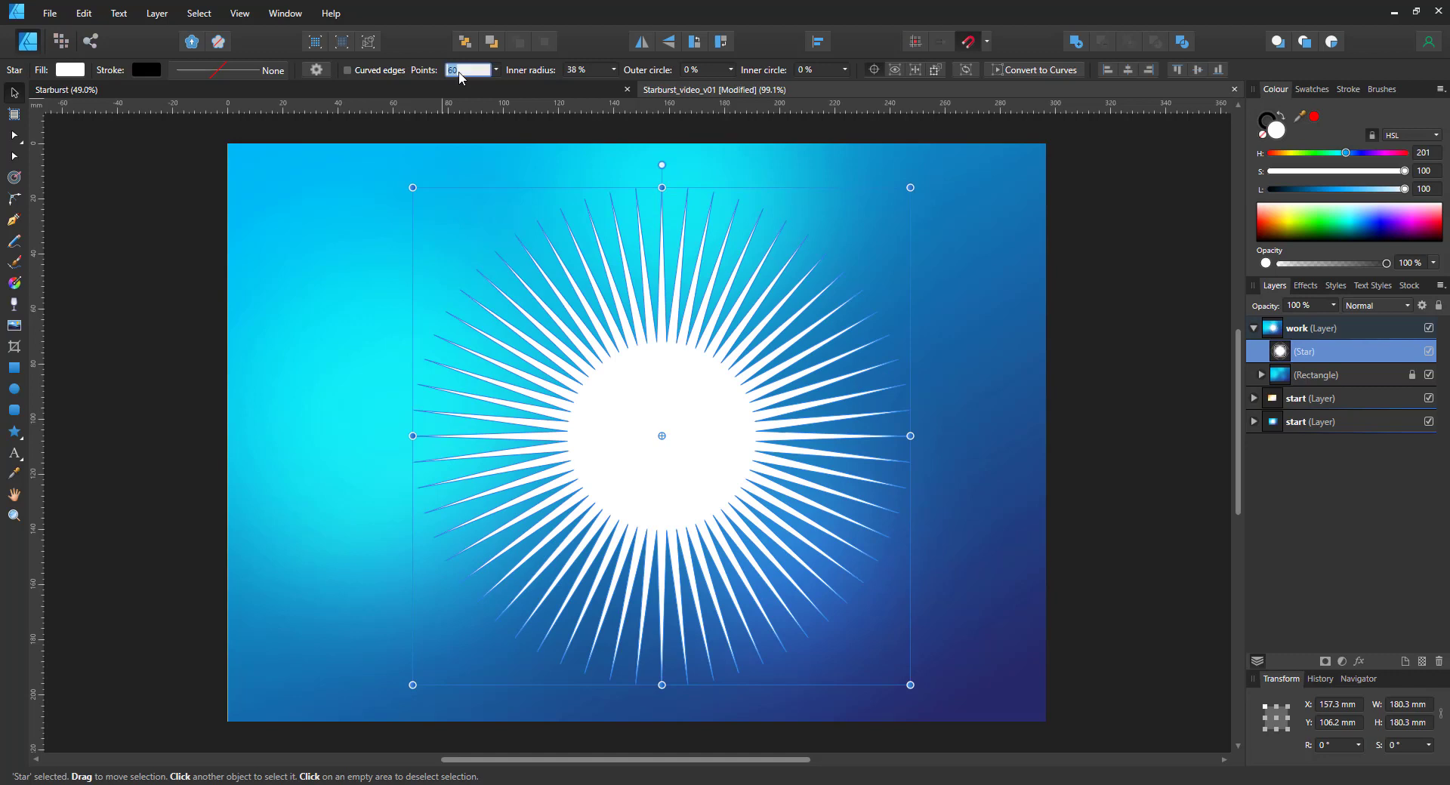
text(70)
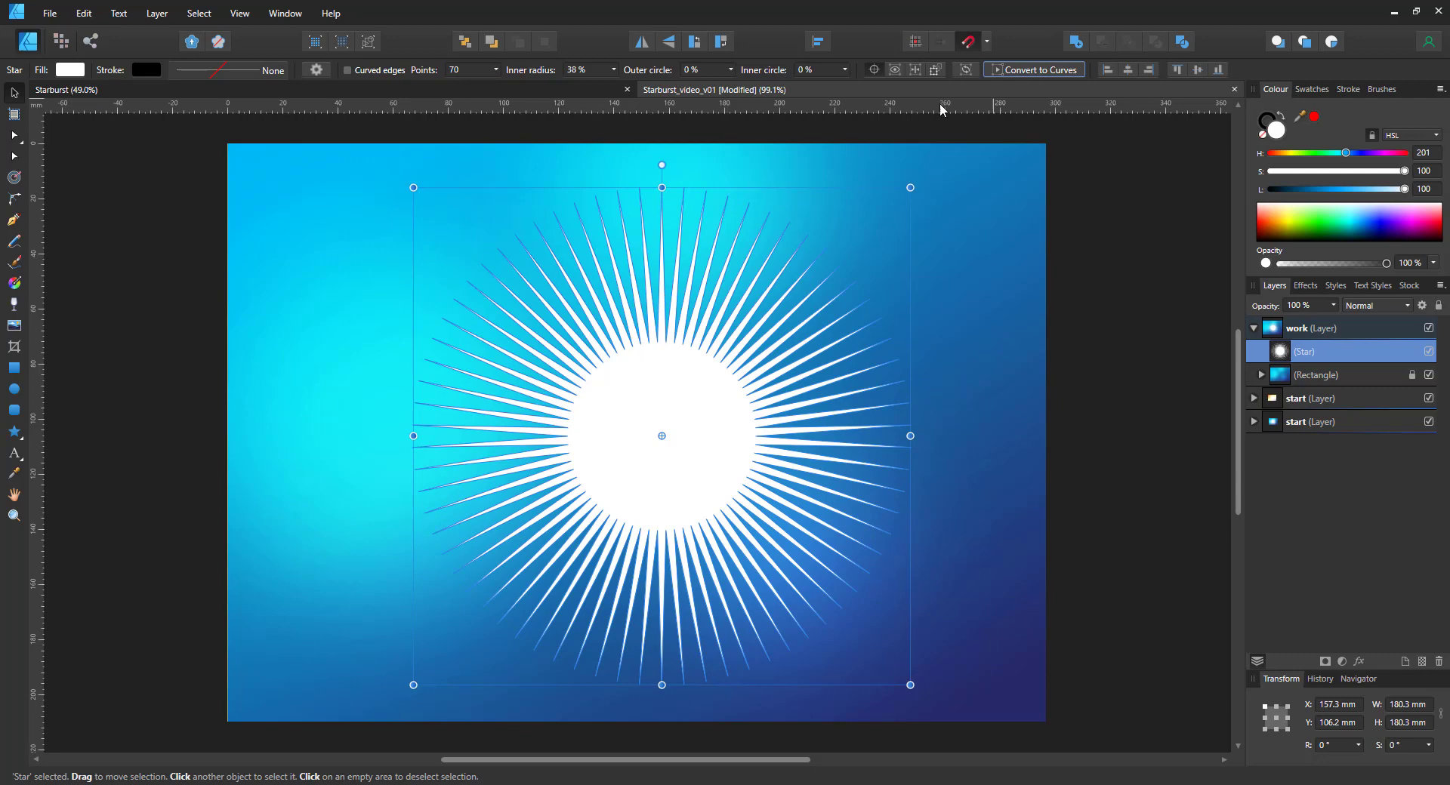
- Convert the 70-point star to curves and drag its ray tips outward to uneven lengths
click(1033, 70)
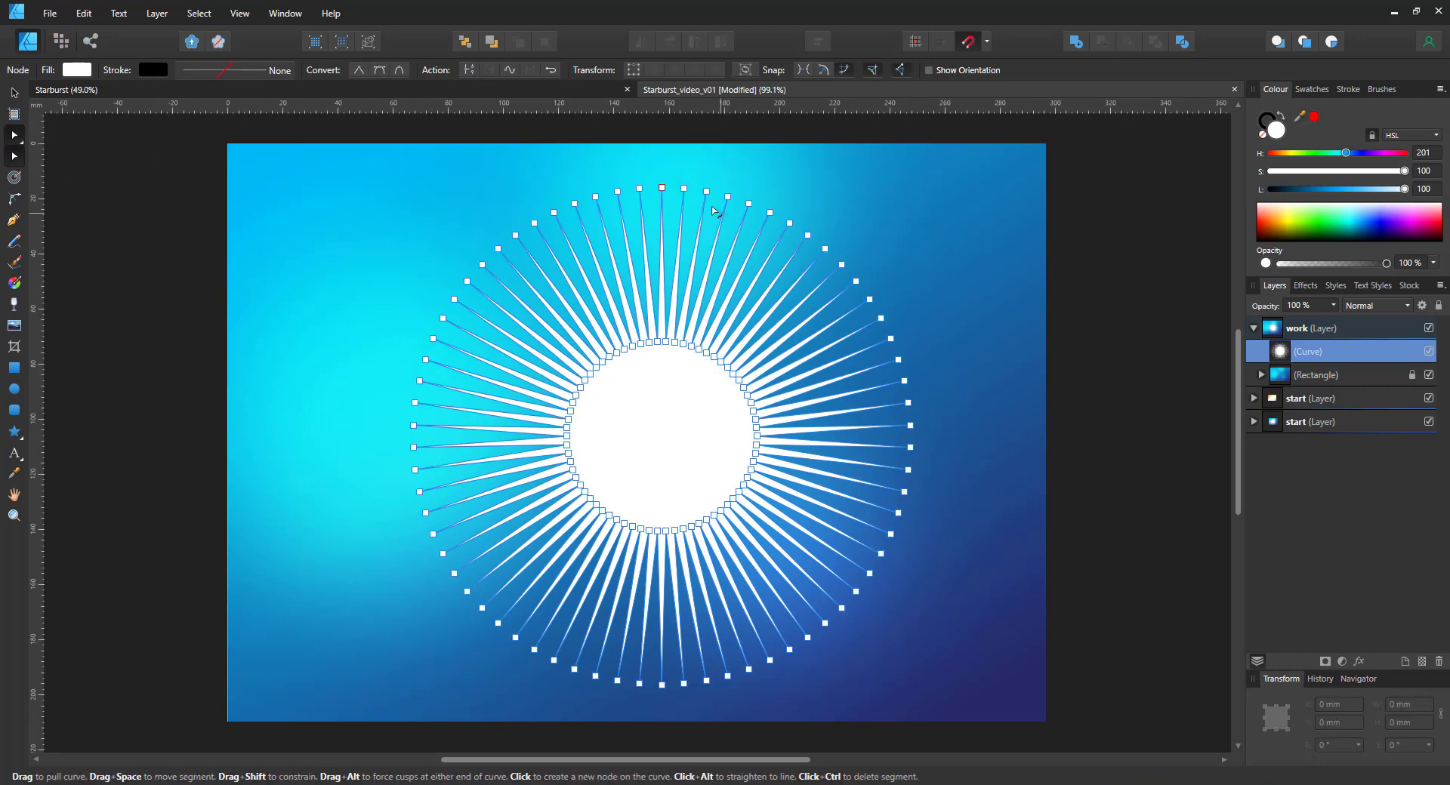
drag(661, 189, 689, 127)
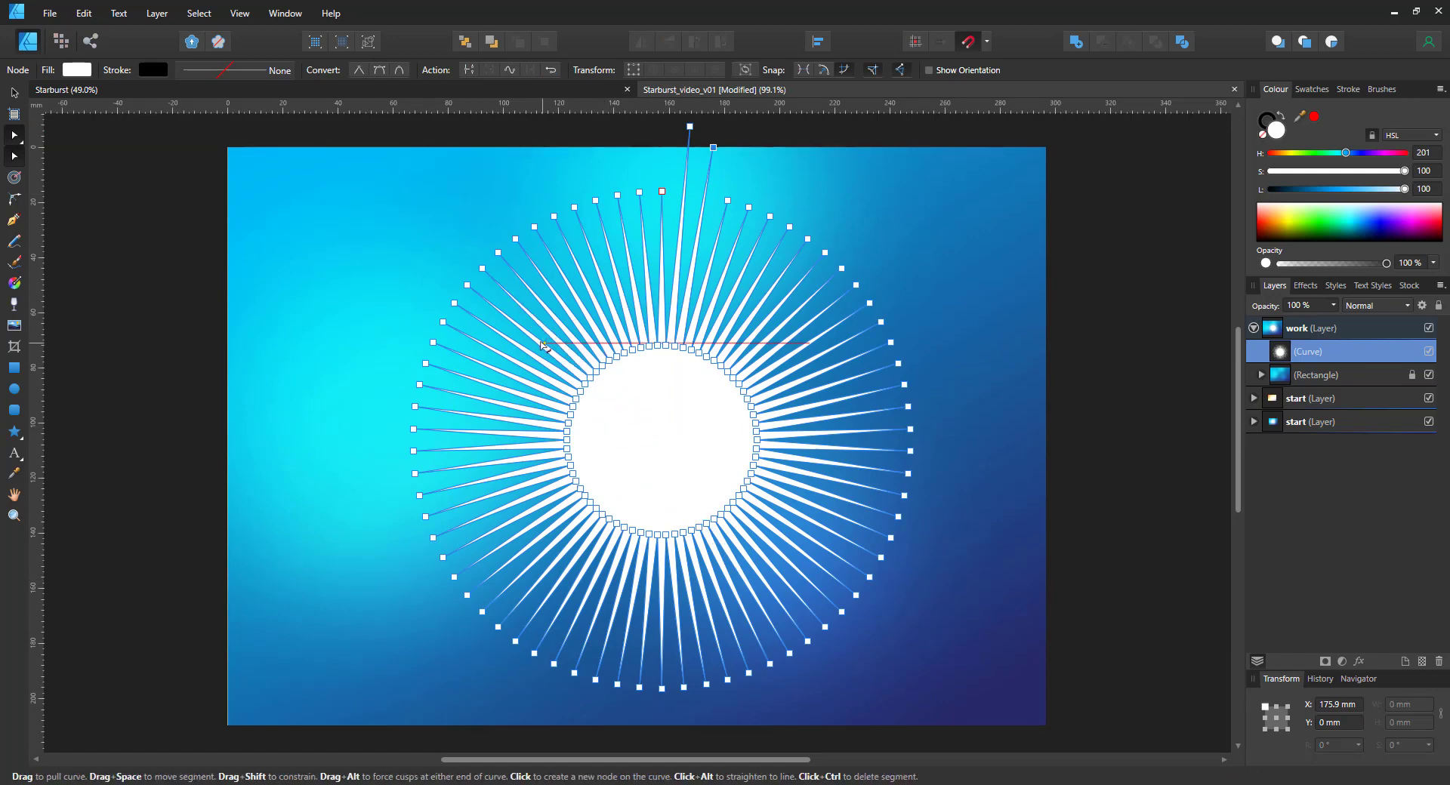
drag(518, 262, 688, 467)
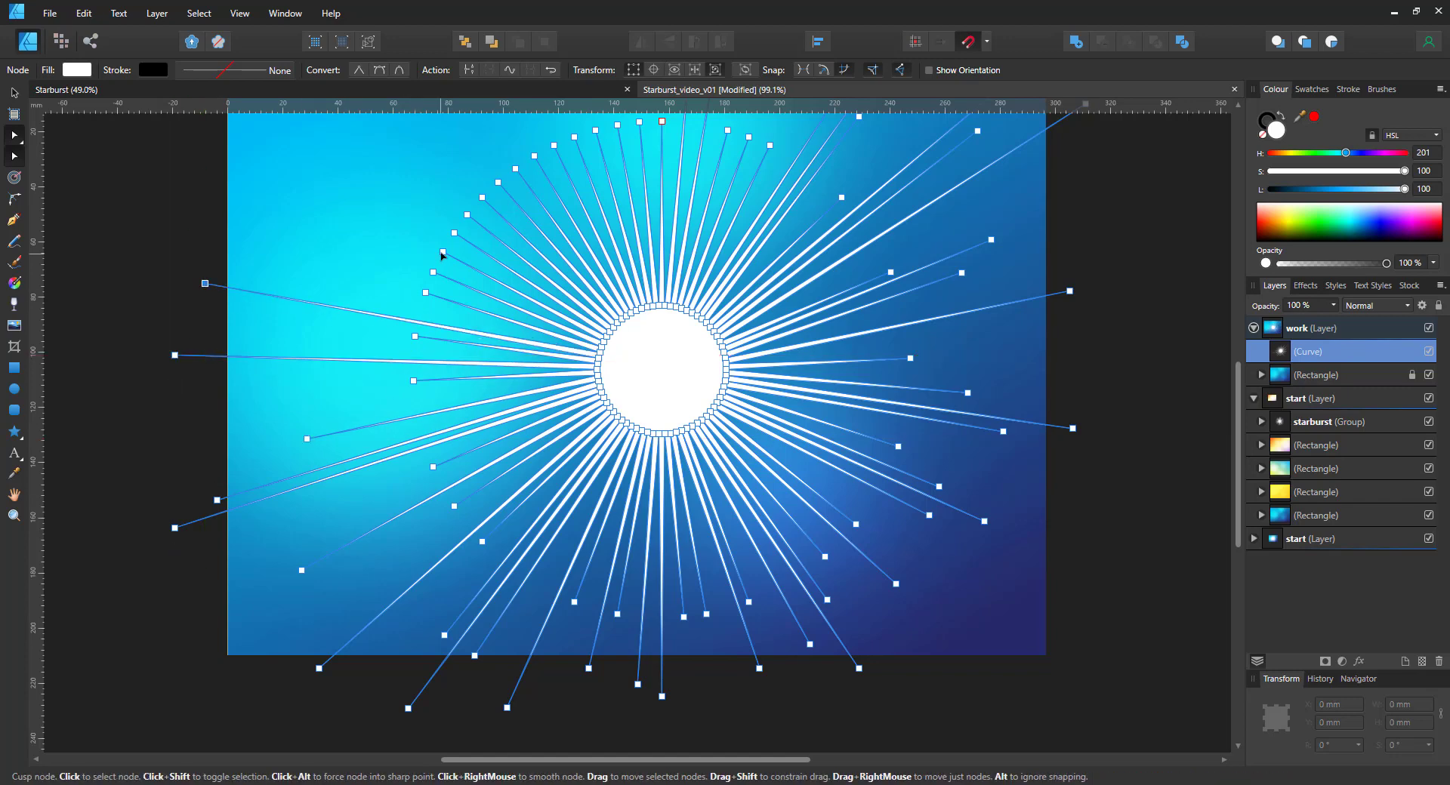
scroll(down, 3)
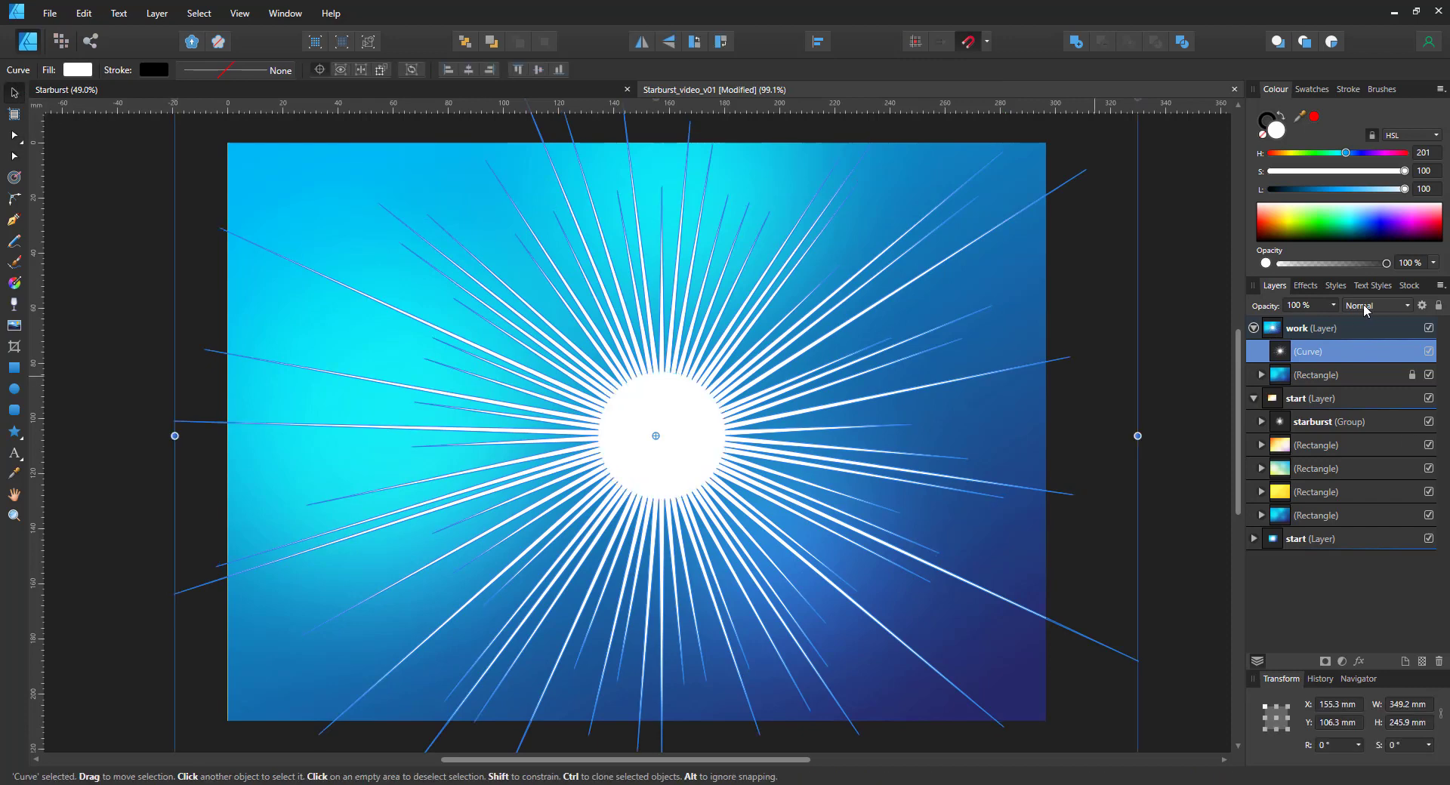
- Set the ray curve's blend mode to Overlay and give it a Gaussian blur
click(1373, 305)
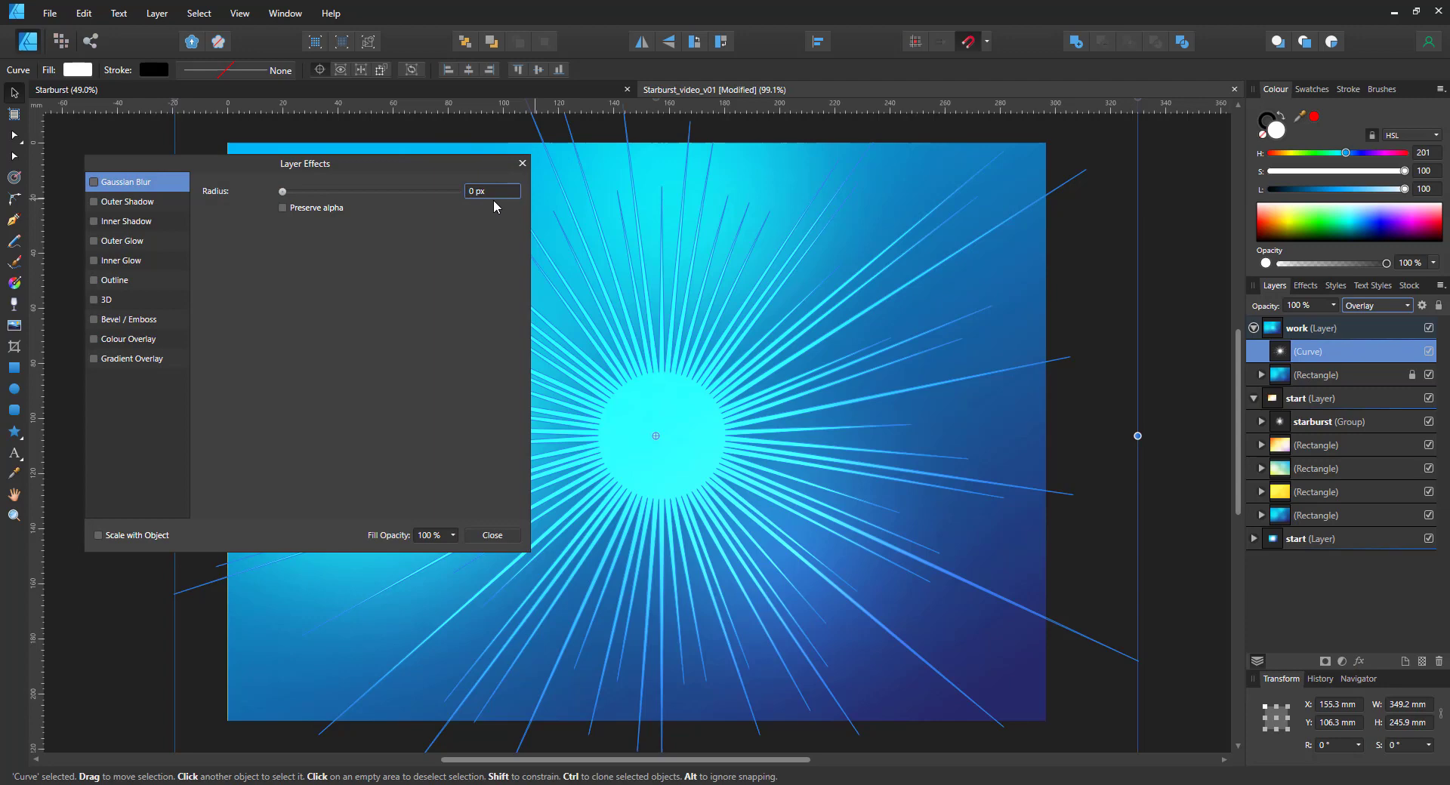
click(491, 534)
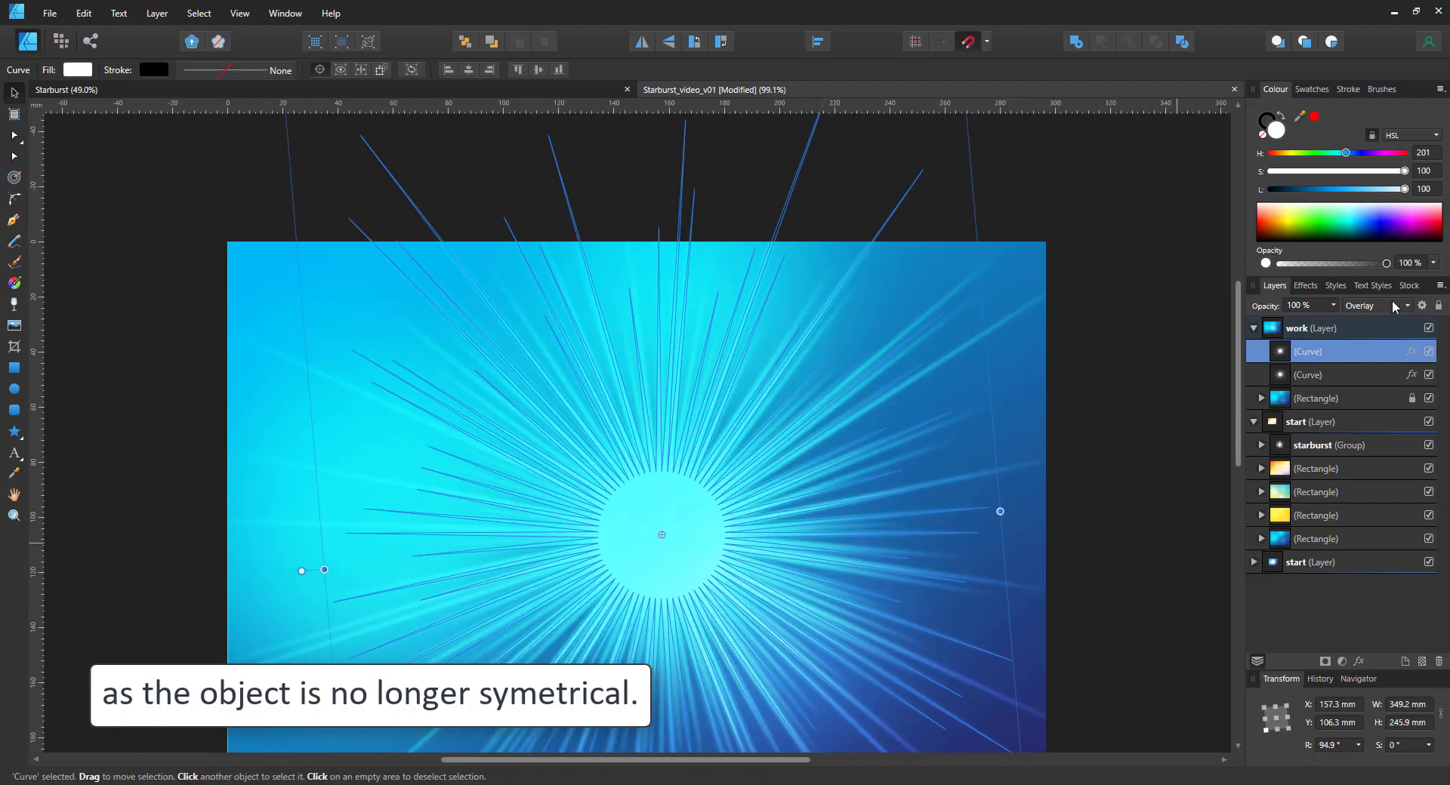
- Blend the top ray copy in Add mode, rotate the new duplicate and set 70% opacity
click(1376, 305)
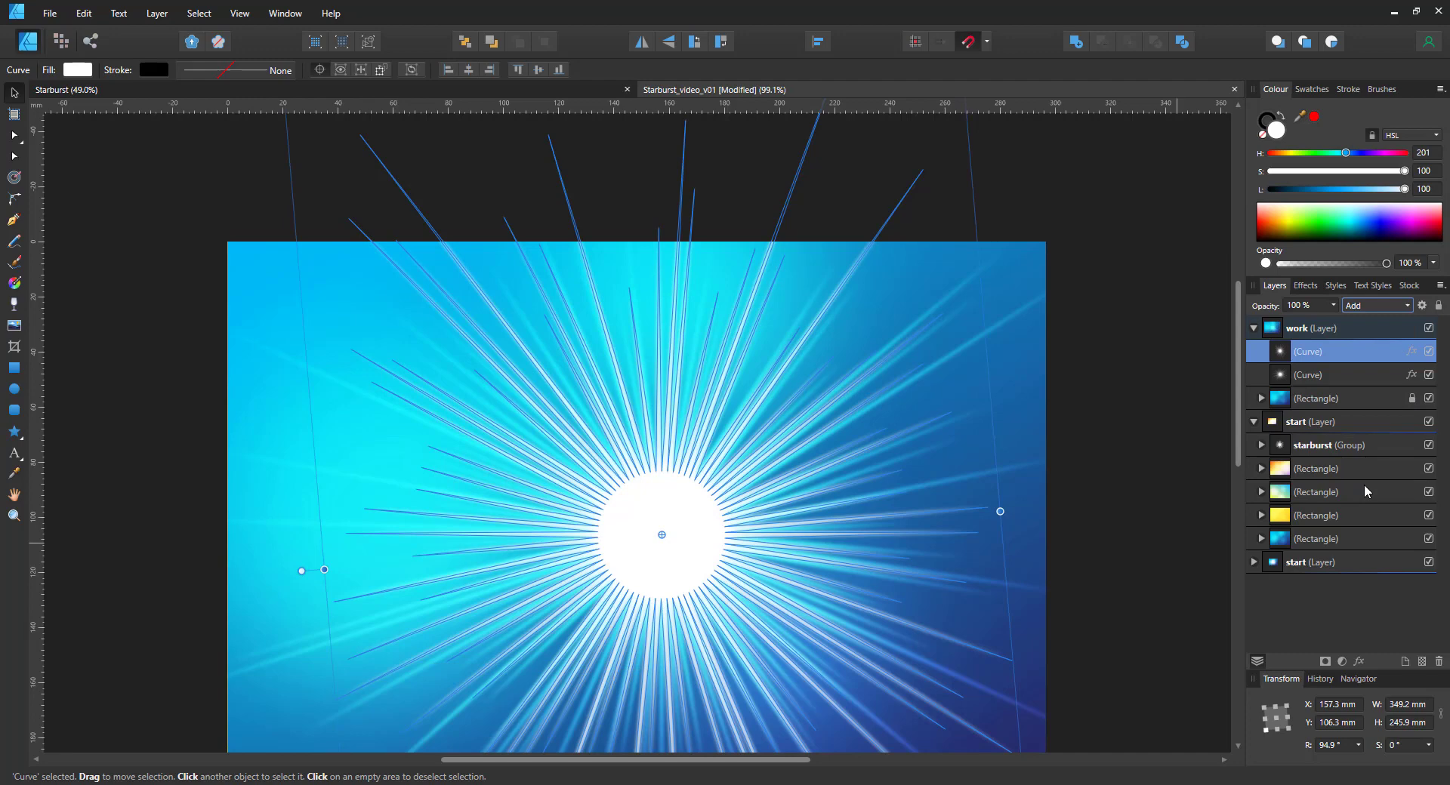
mouse_move(1158, 449)
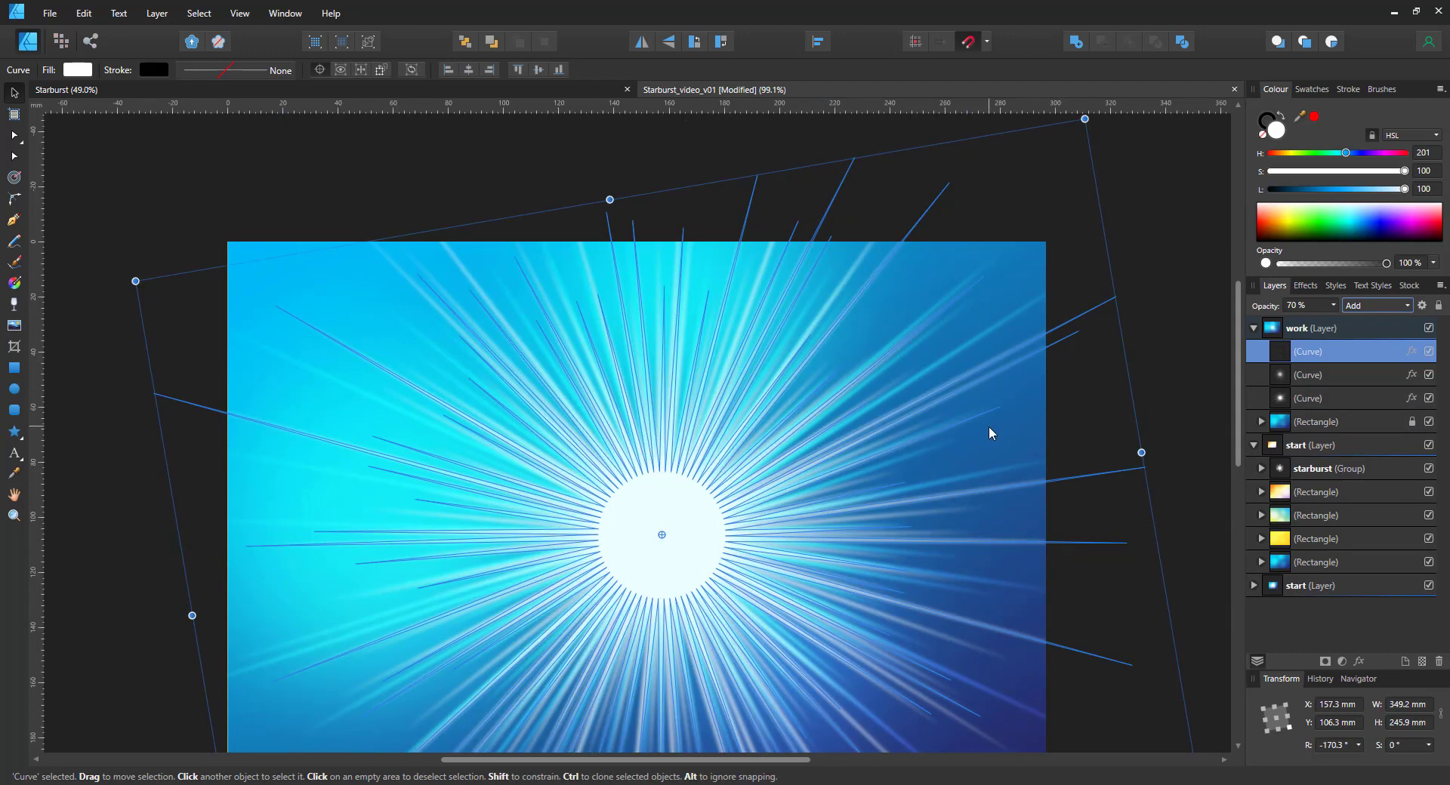
drag(1142, 453, 964, 379)
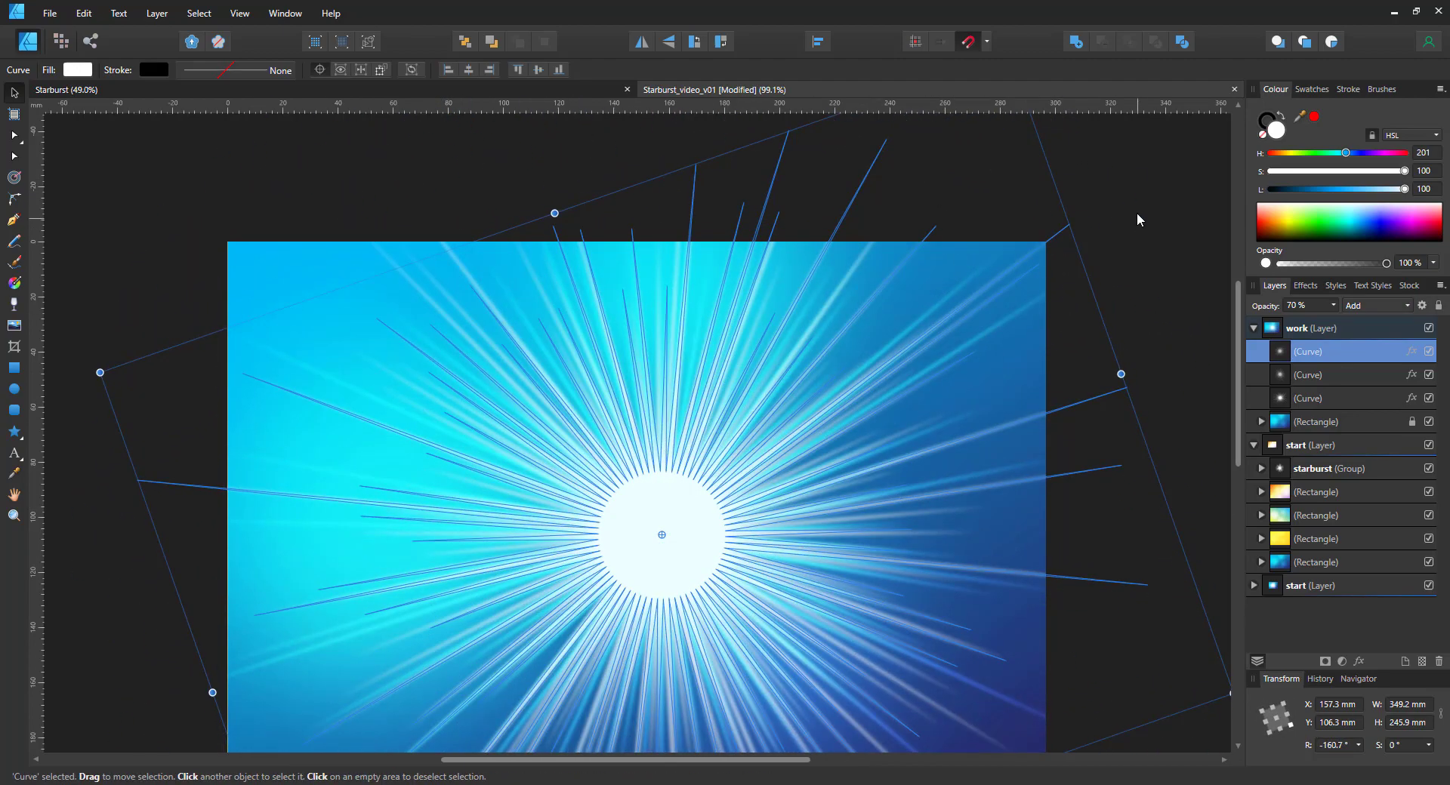
click(1329, 469)
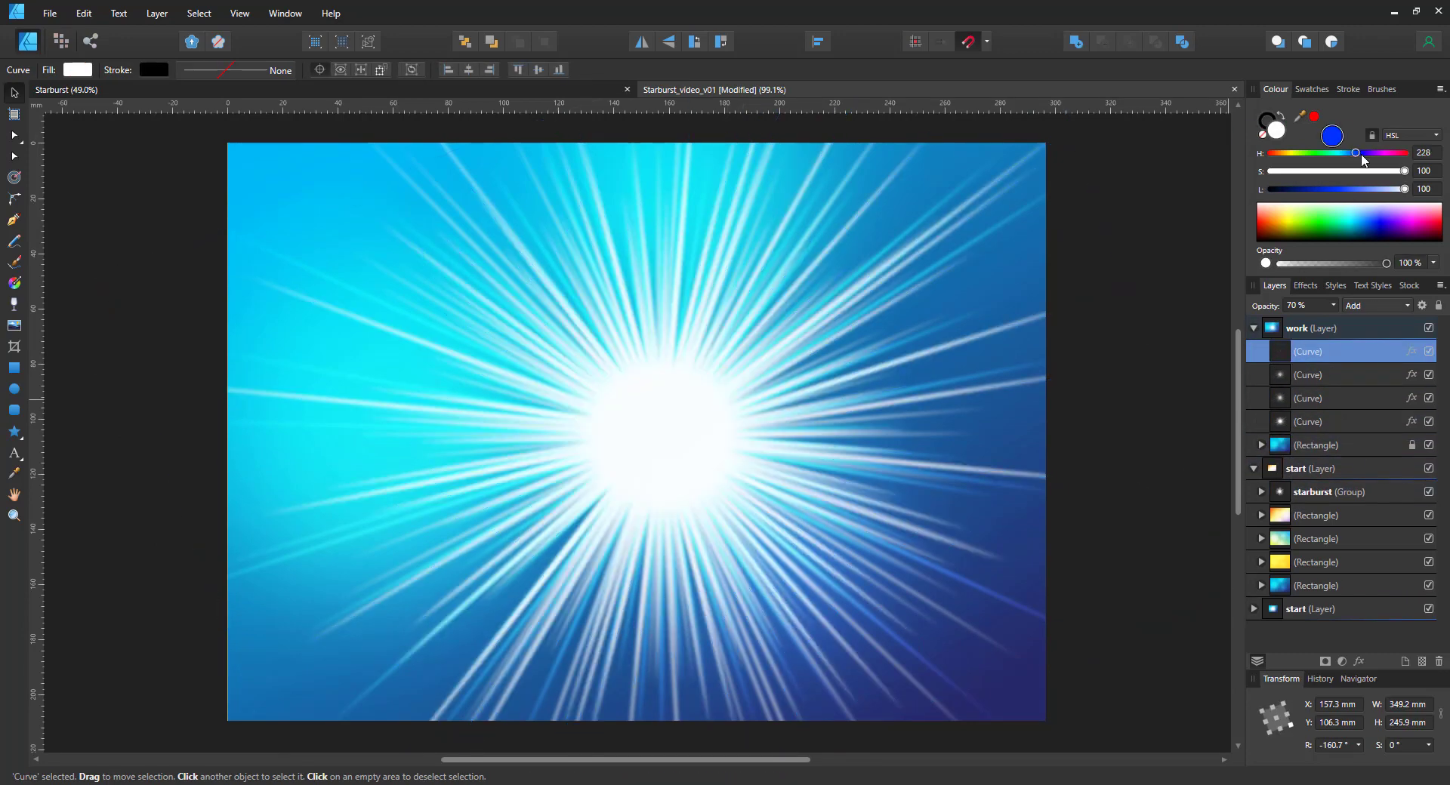
- Tint a new ray copy light purple in Colour mode at 50% opacity, rotated about 46°
click(1352, 305)
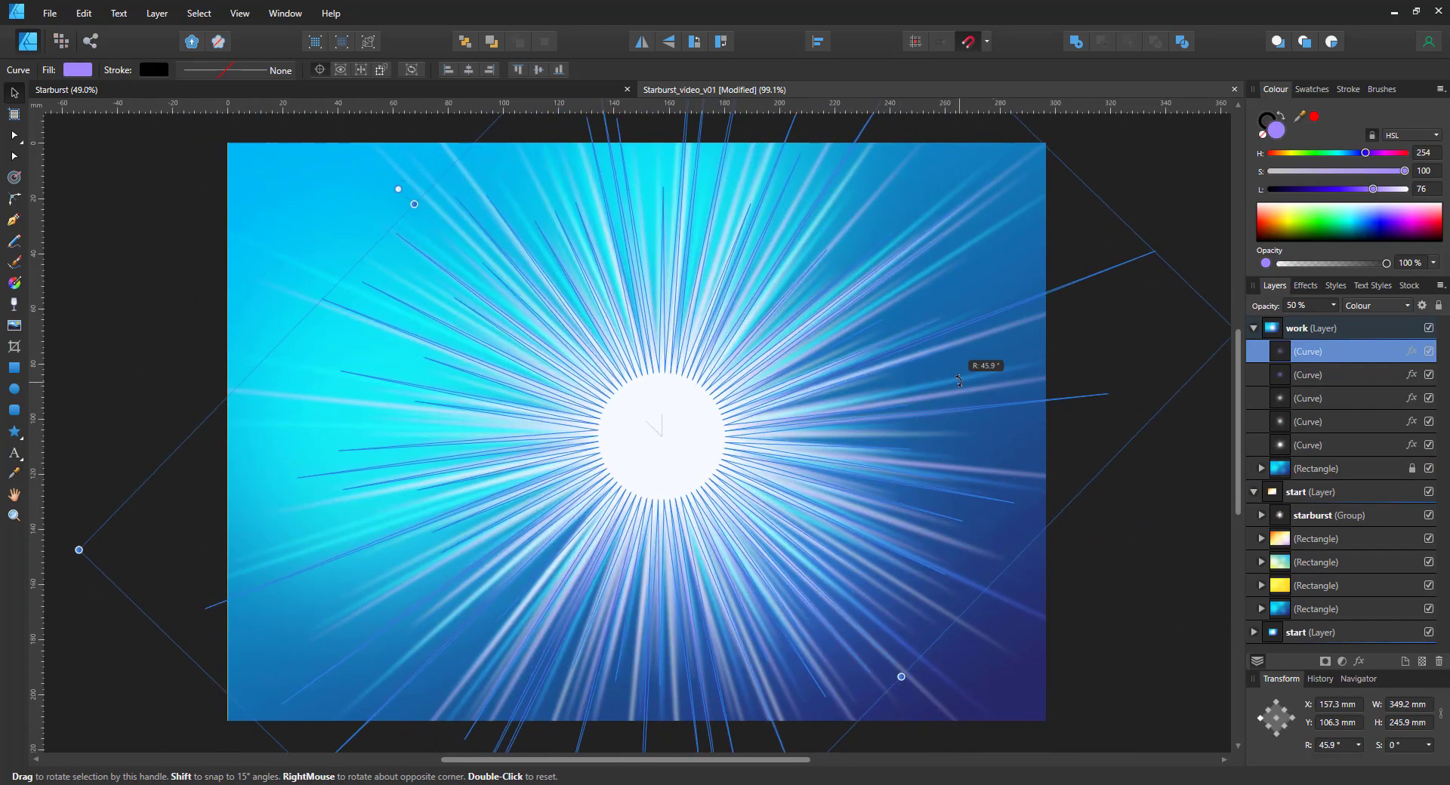
click(1329, 515)
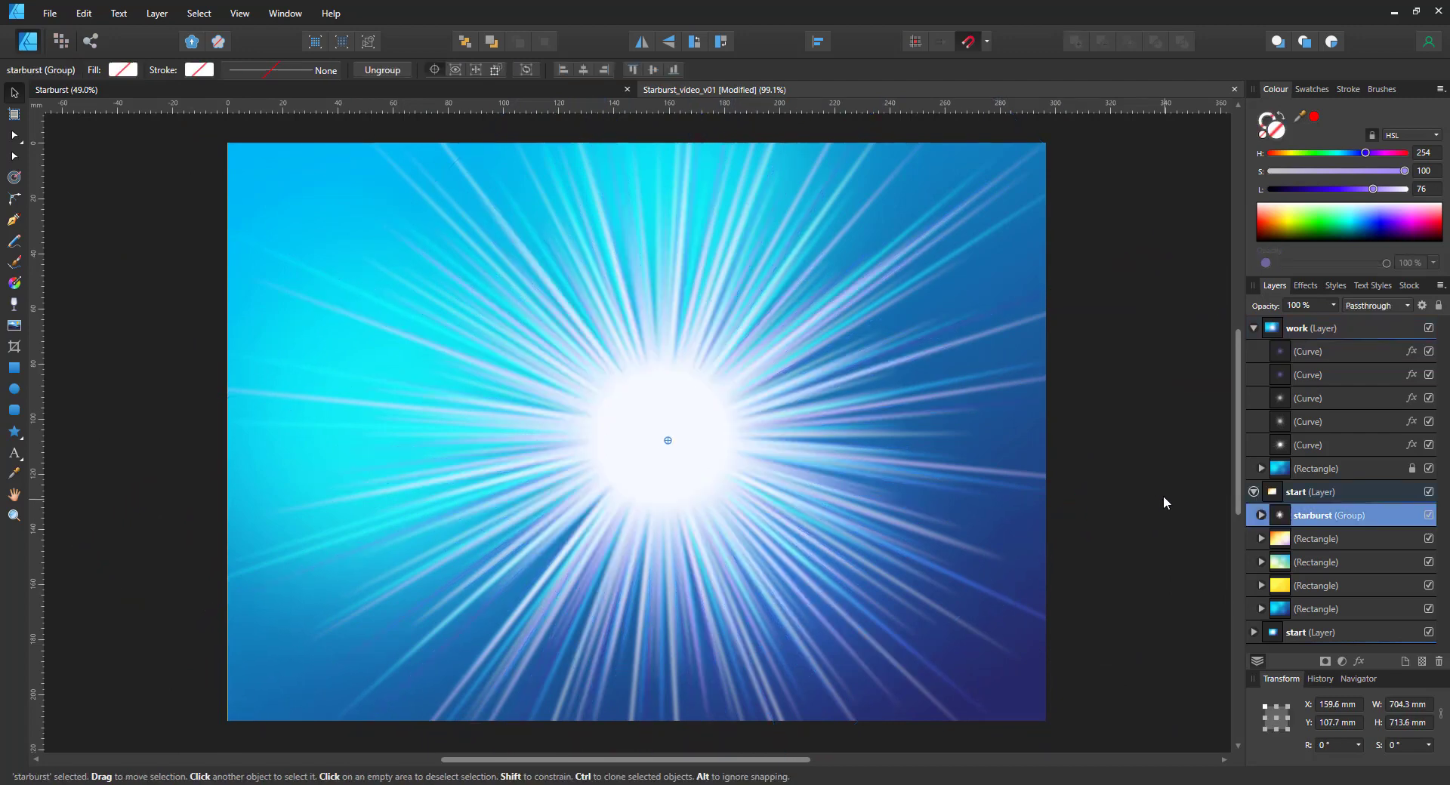
mouse_move(1326, 361)
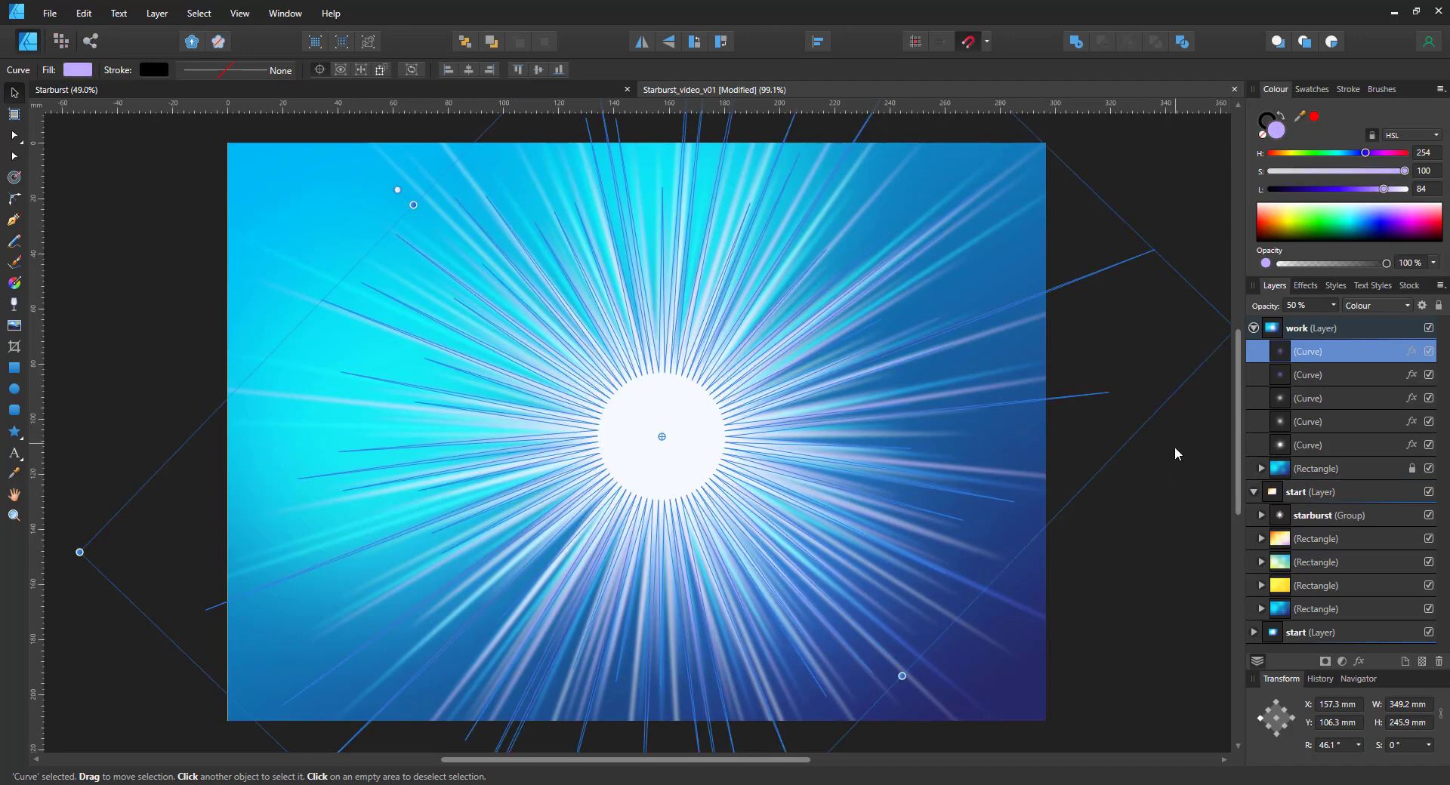
click(1331, 515)
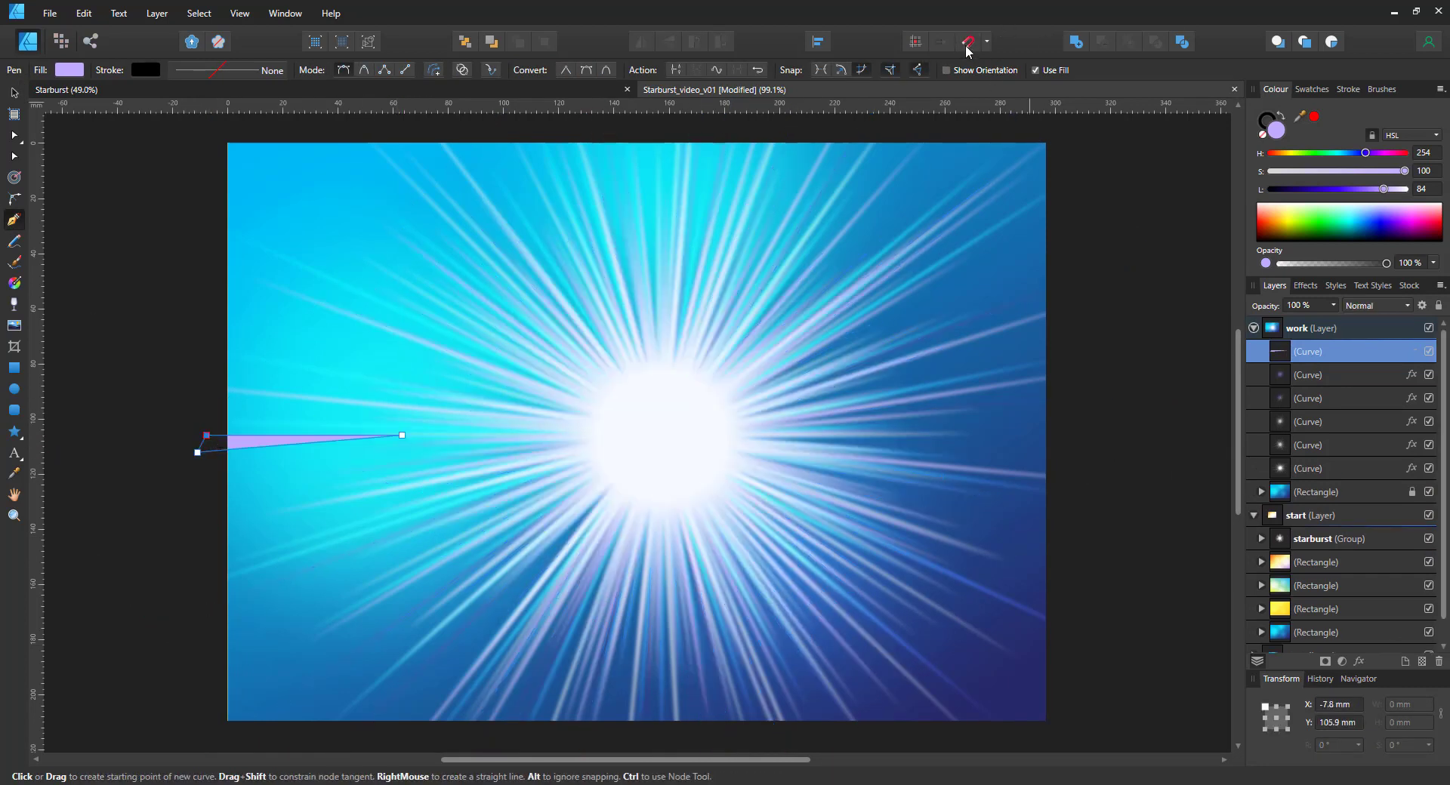
- Draw thin wedge-shaped ray slivers and apply a Gaussian blur radius to them
drag(1363, 153, 1345, 152)
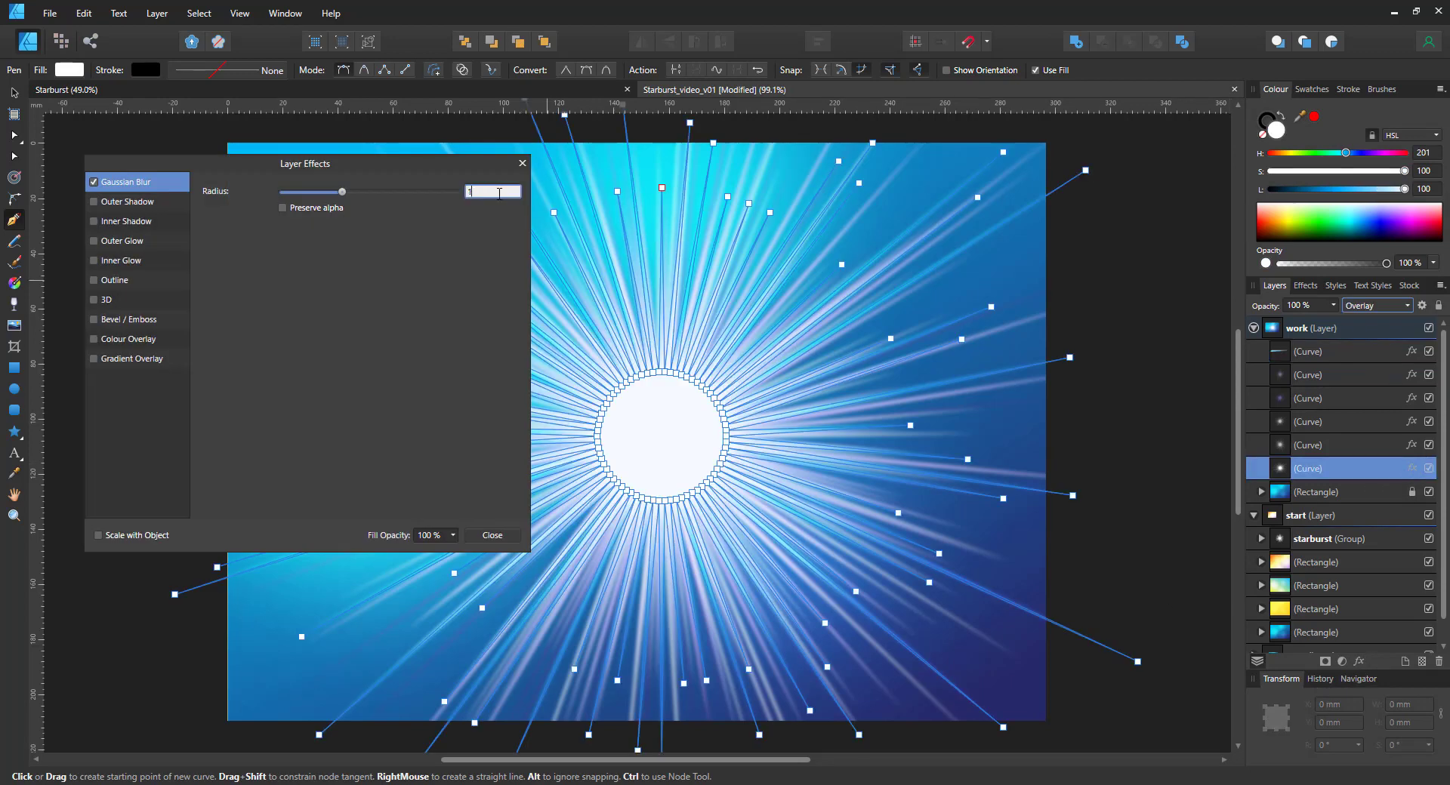
click(492, 535)
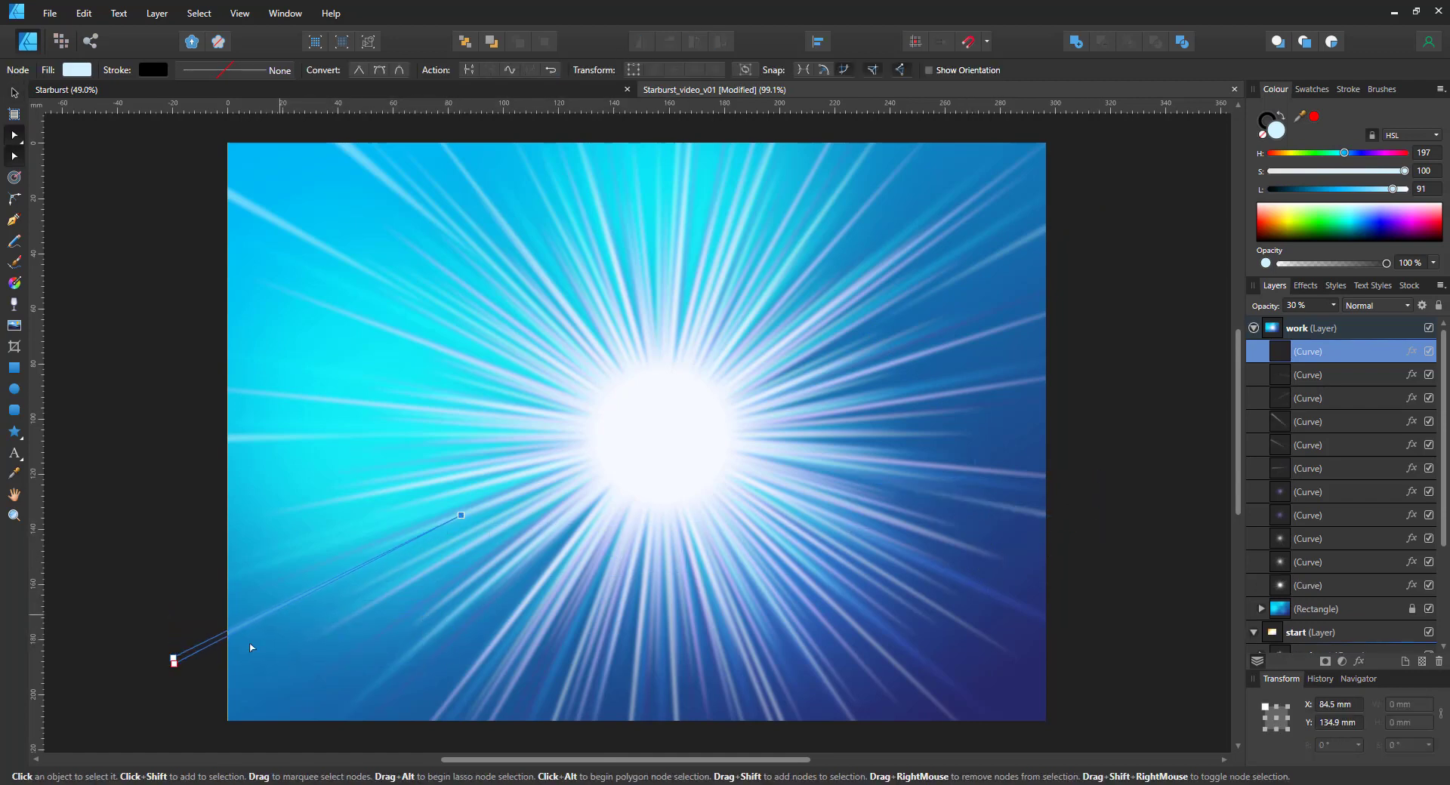
drag(472, 287, 536, 333)
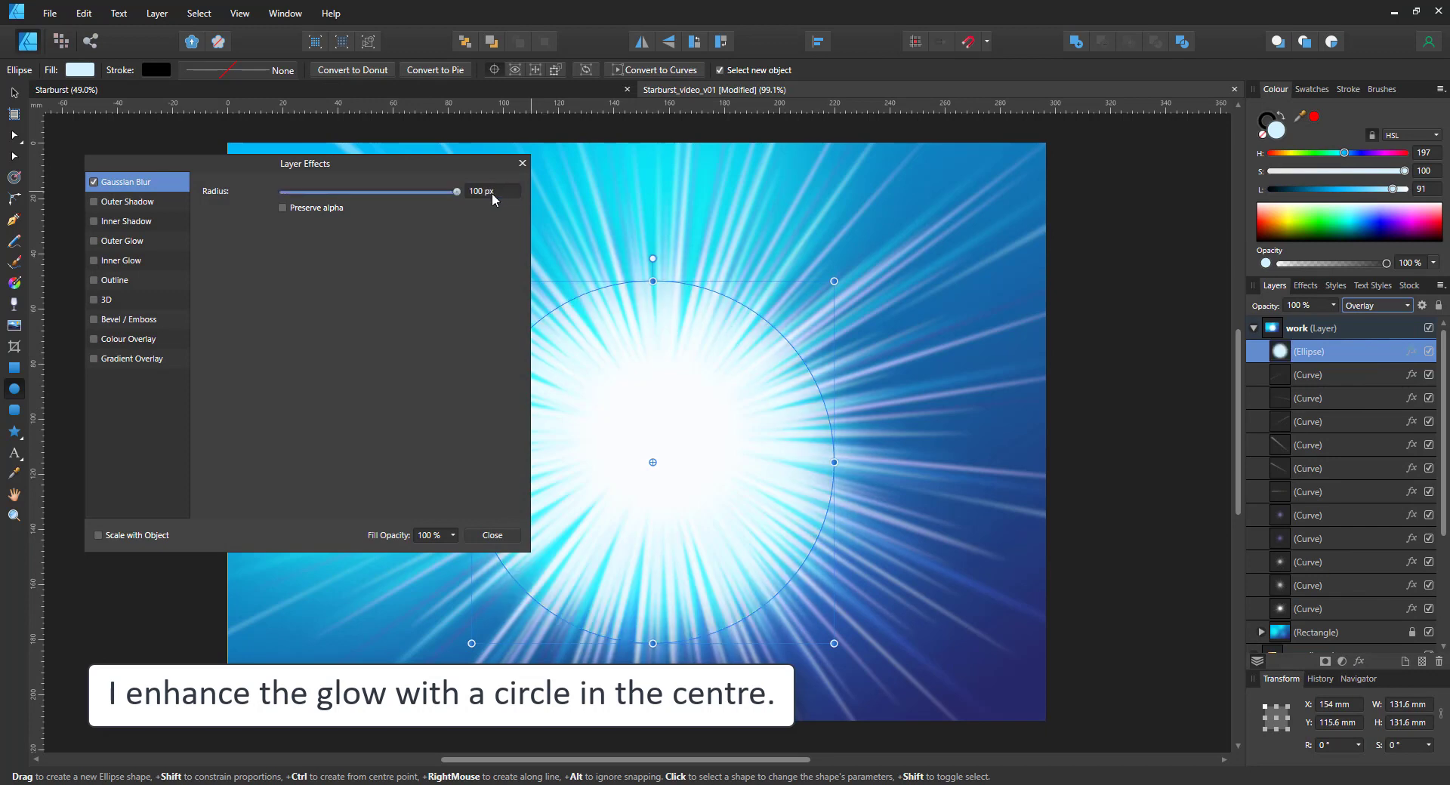
- Apply a 100 px Gaussian blur to the centre circle
click(491, 535)
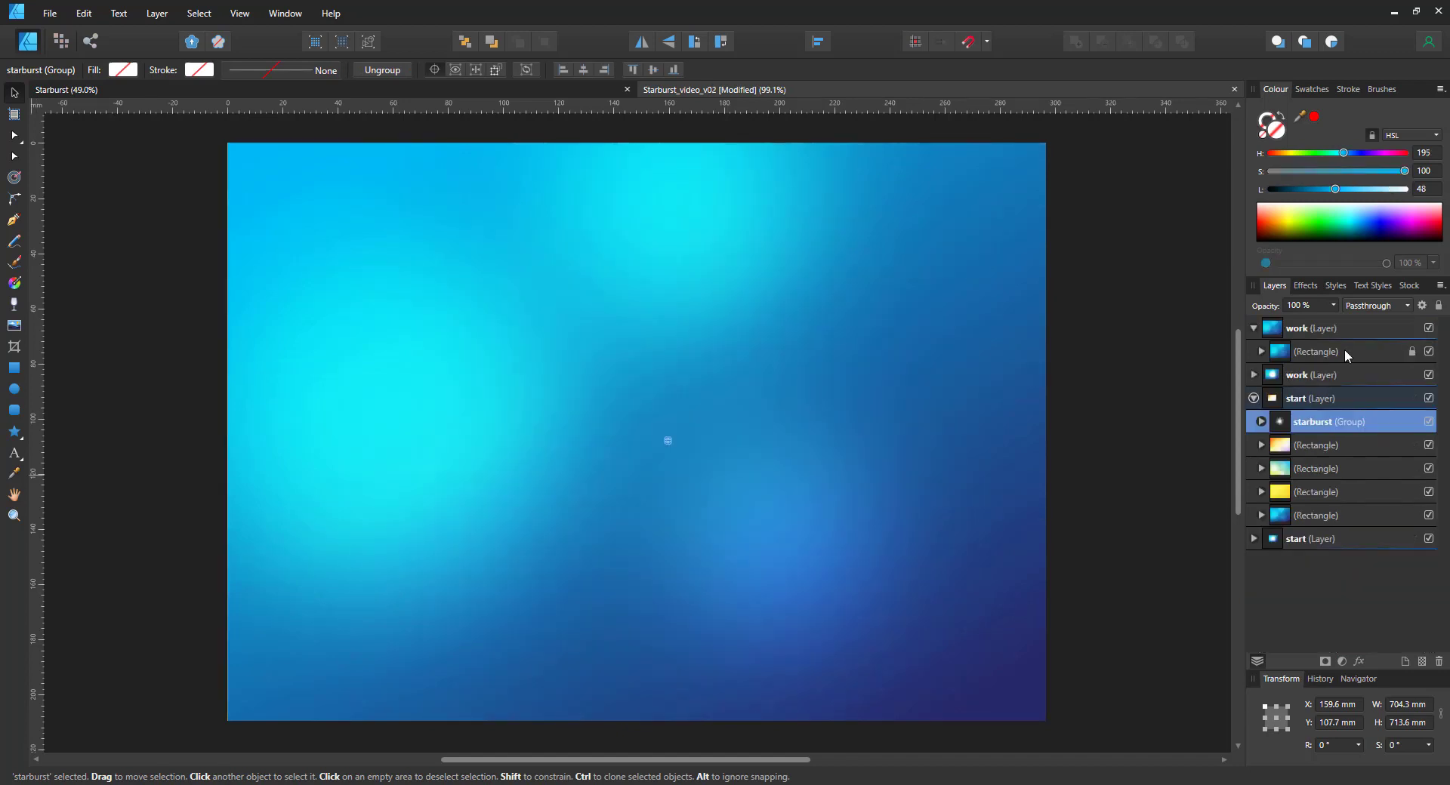
- Select the blue gradient background rectangle and choose the Cog Tool from the shapes flyout
click(13, 432)
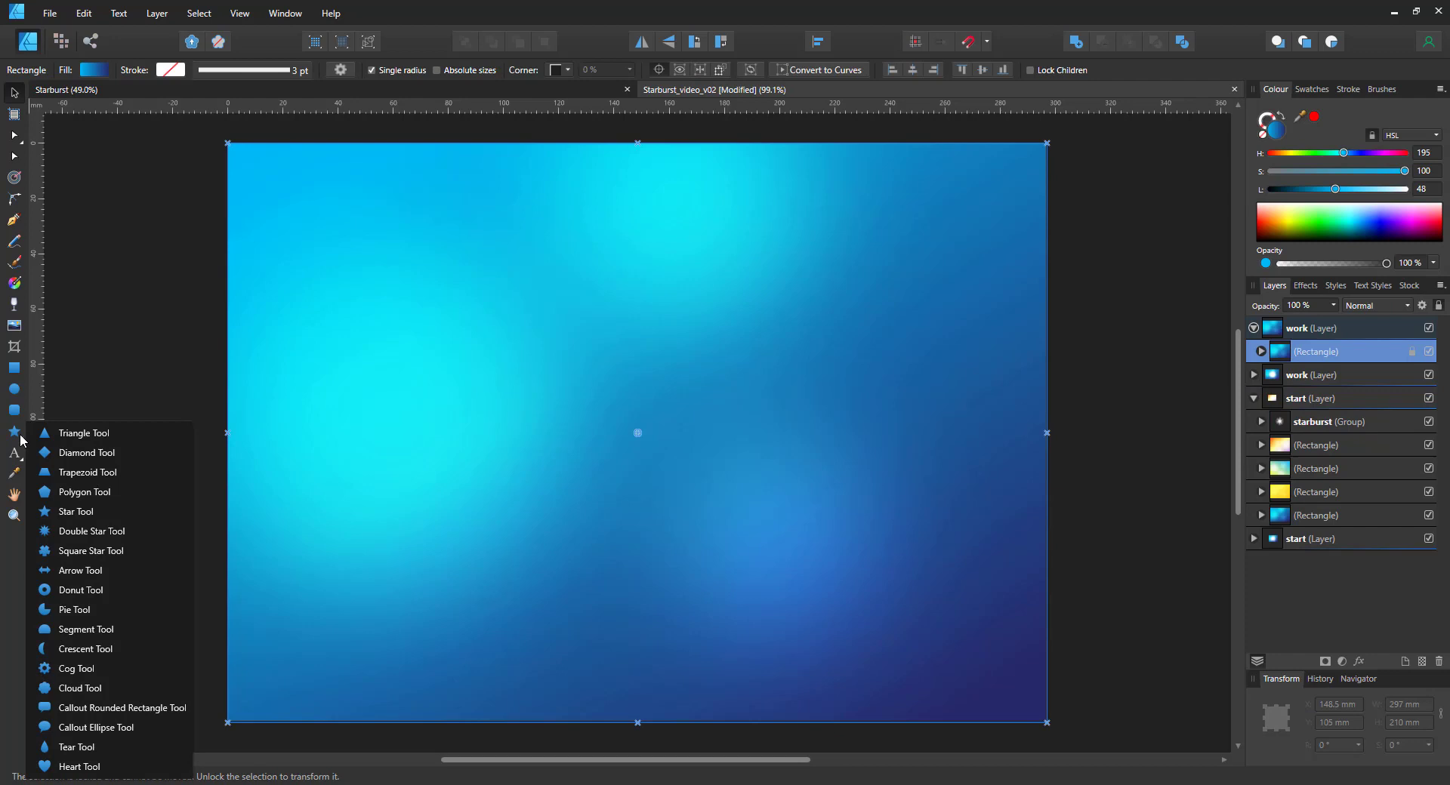
click(77, 667)
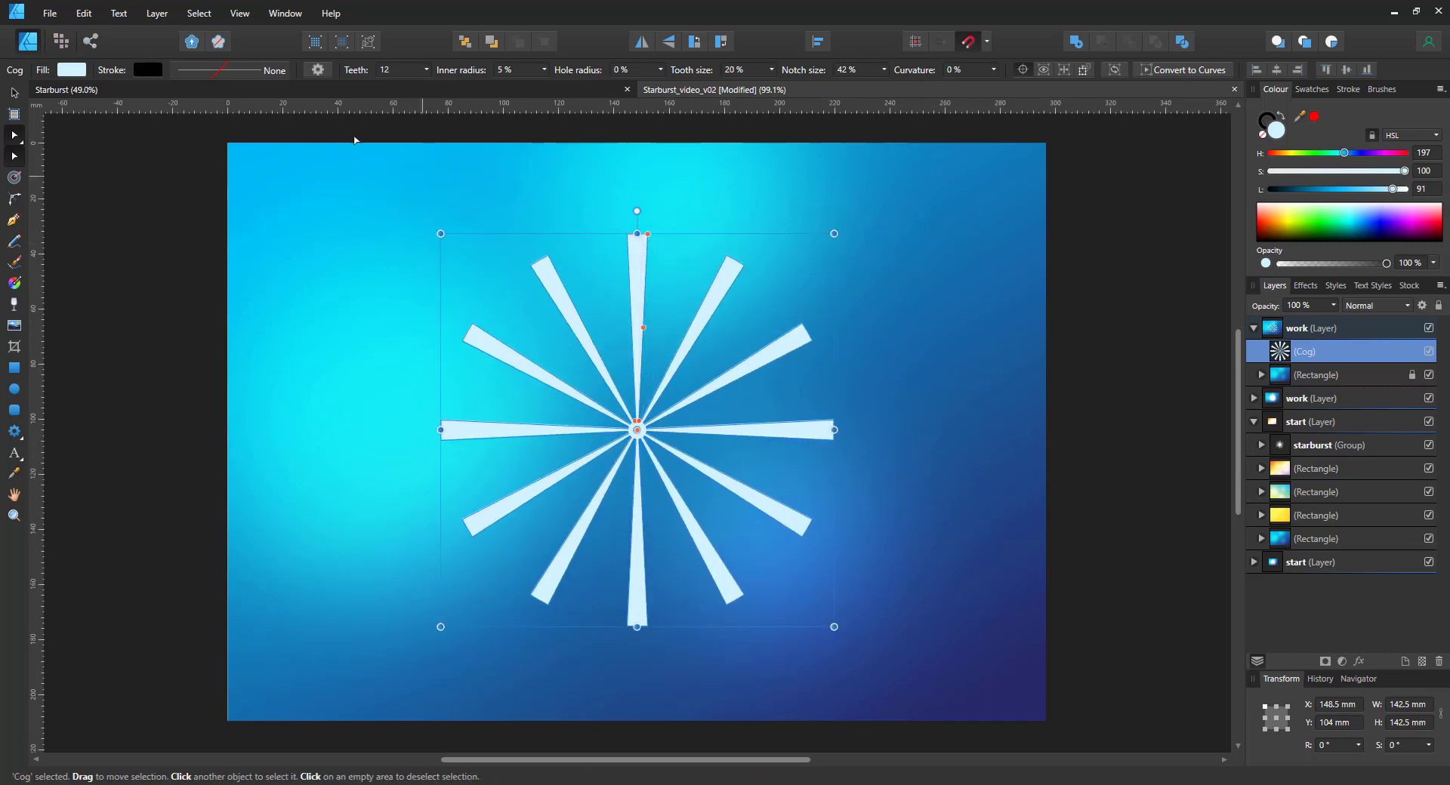
- Try 20 and 50 teeth, then settle on 40 teeth for the cog
text(20)
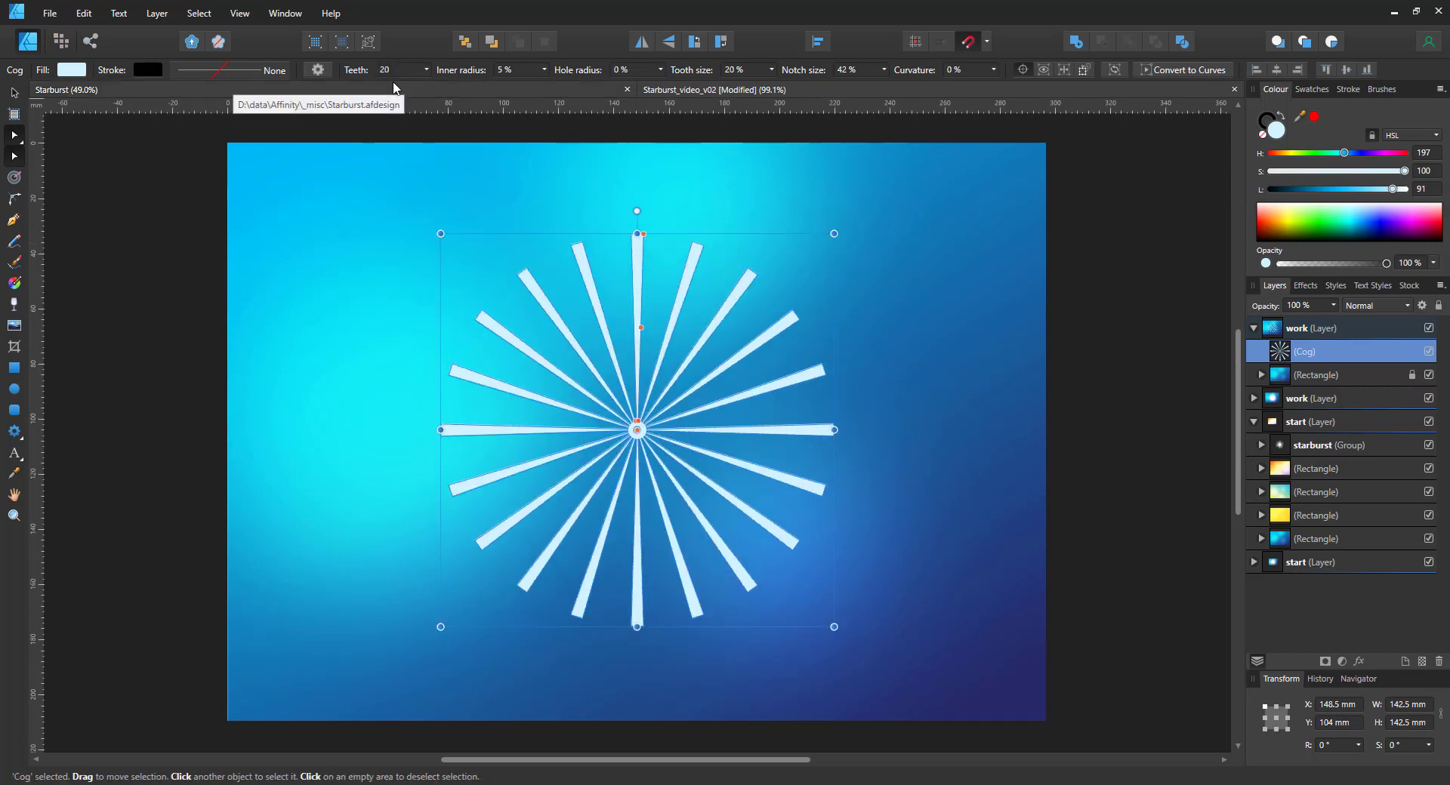
text(50)
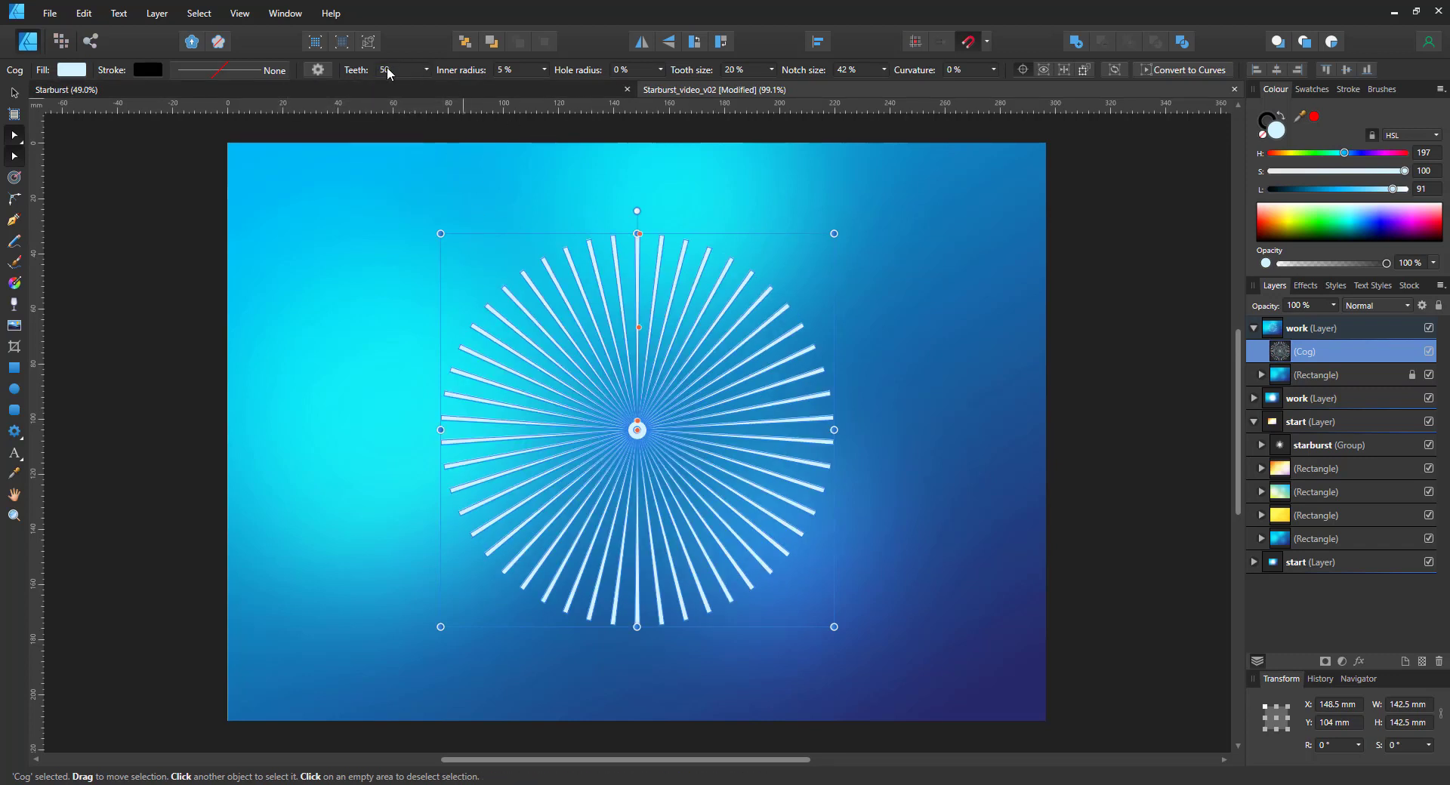
text(40)
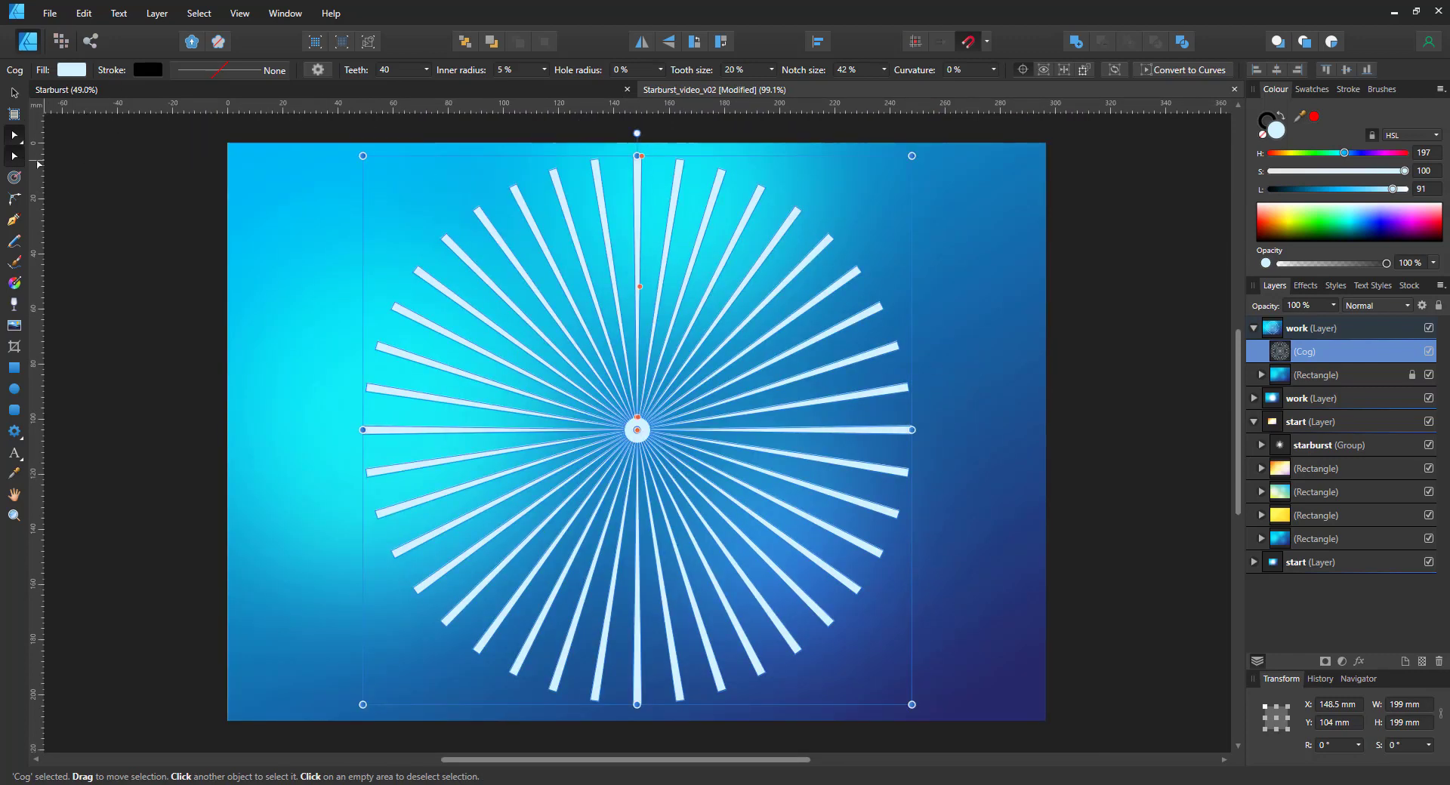
mouse_move(1177, 69)
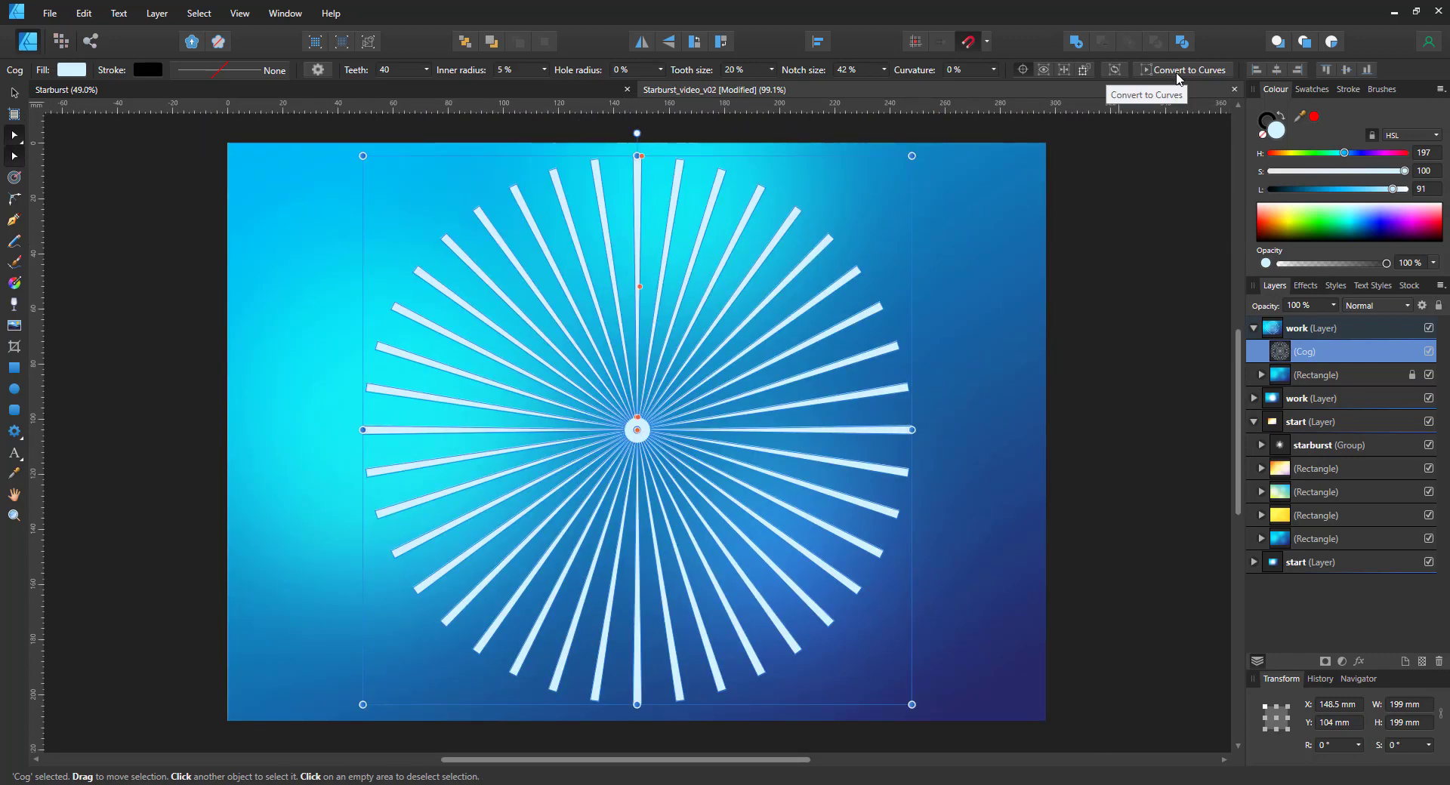
- Convert the cog to curves and select a ray tip node for reshaping
click(1188, 70)
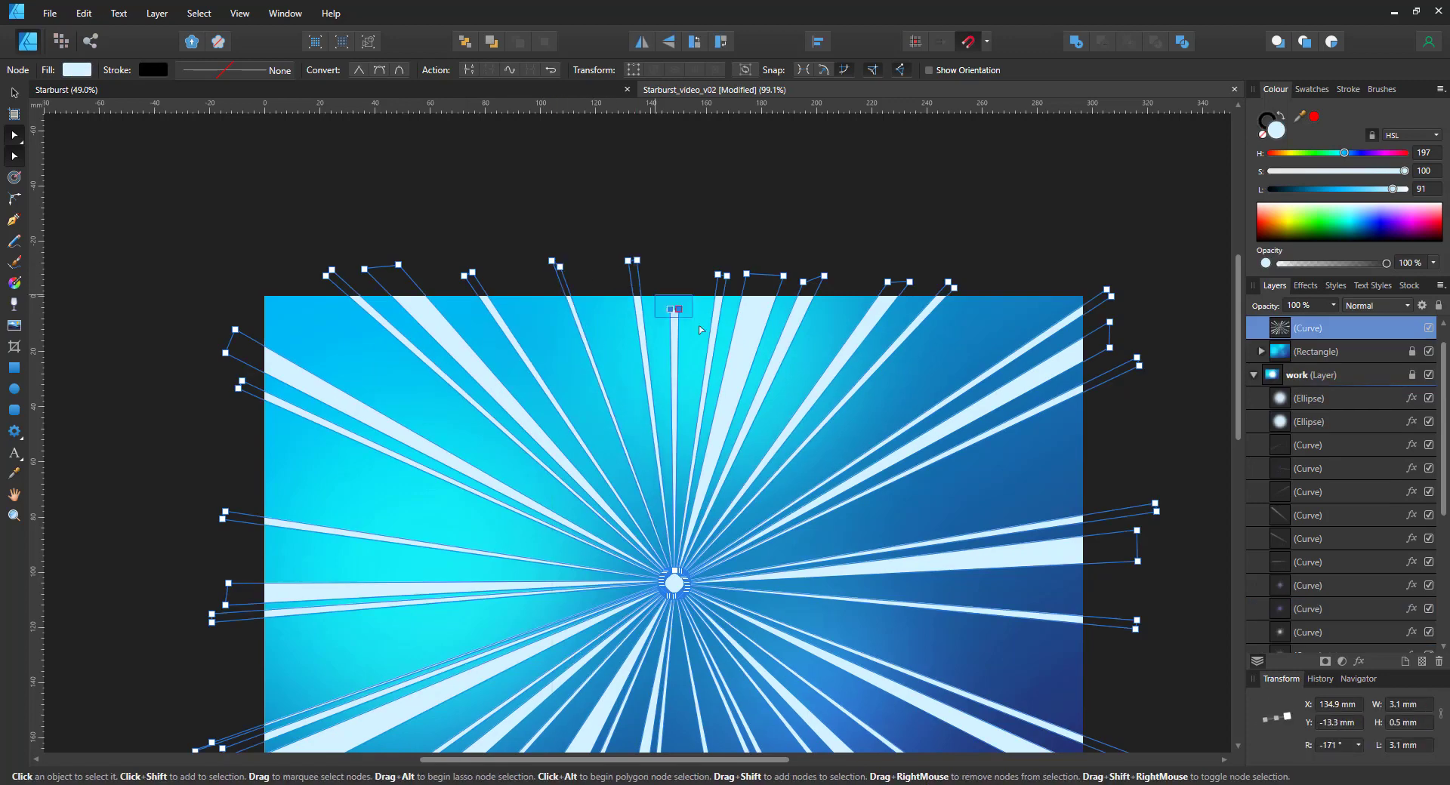
click(1376, 305)
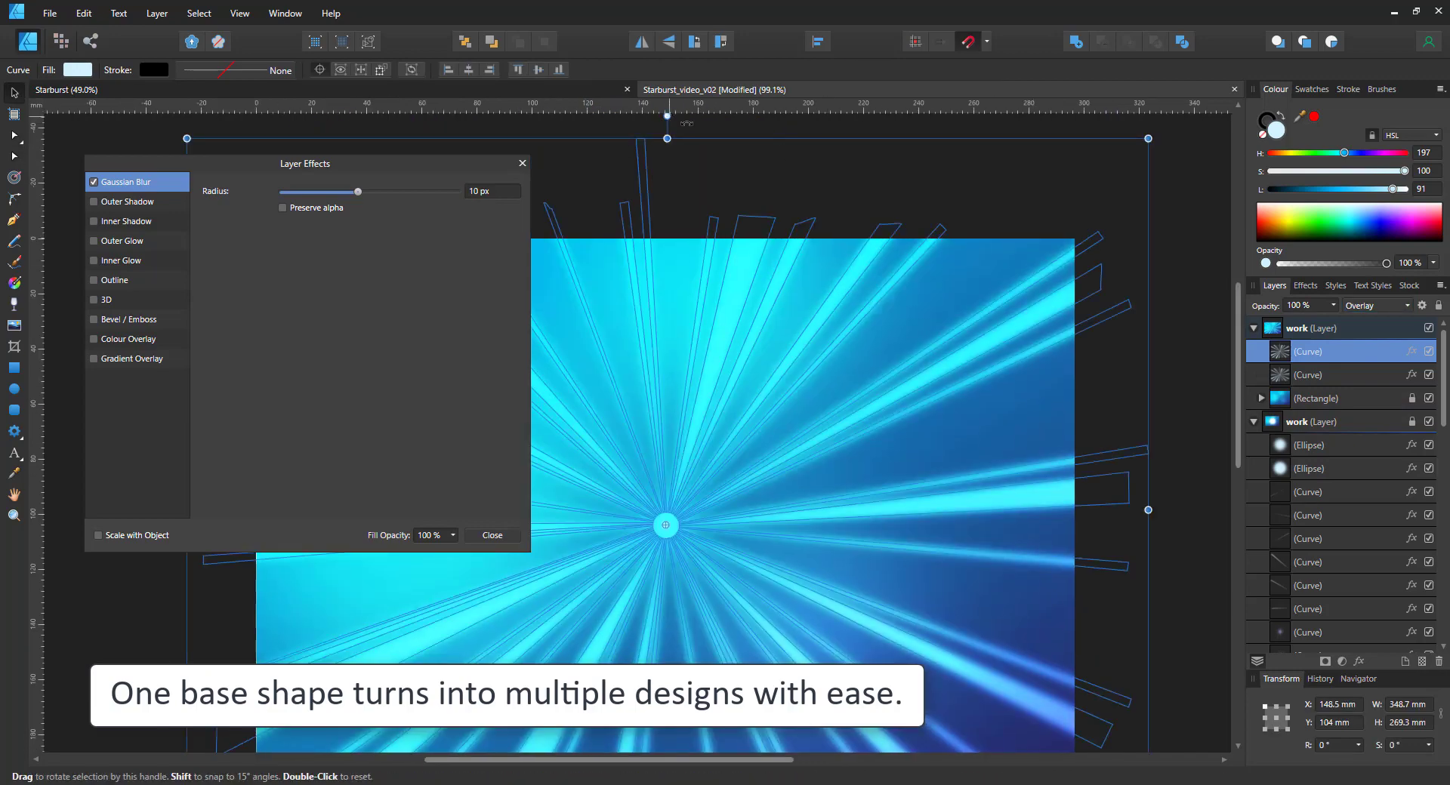
- Rotate the ray copy, close Layer Effects, and apply a radial transparency fade outward
drag(1146, 139, 955, 236)
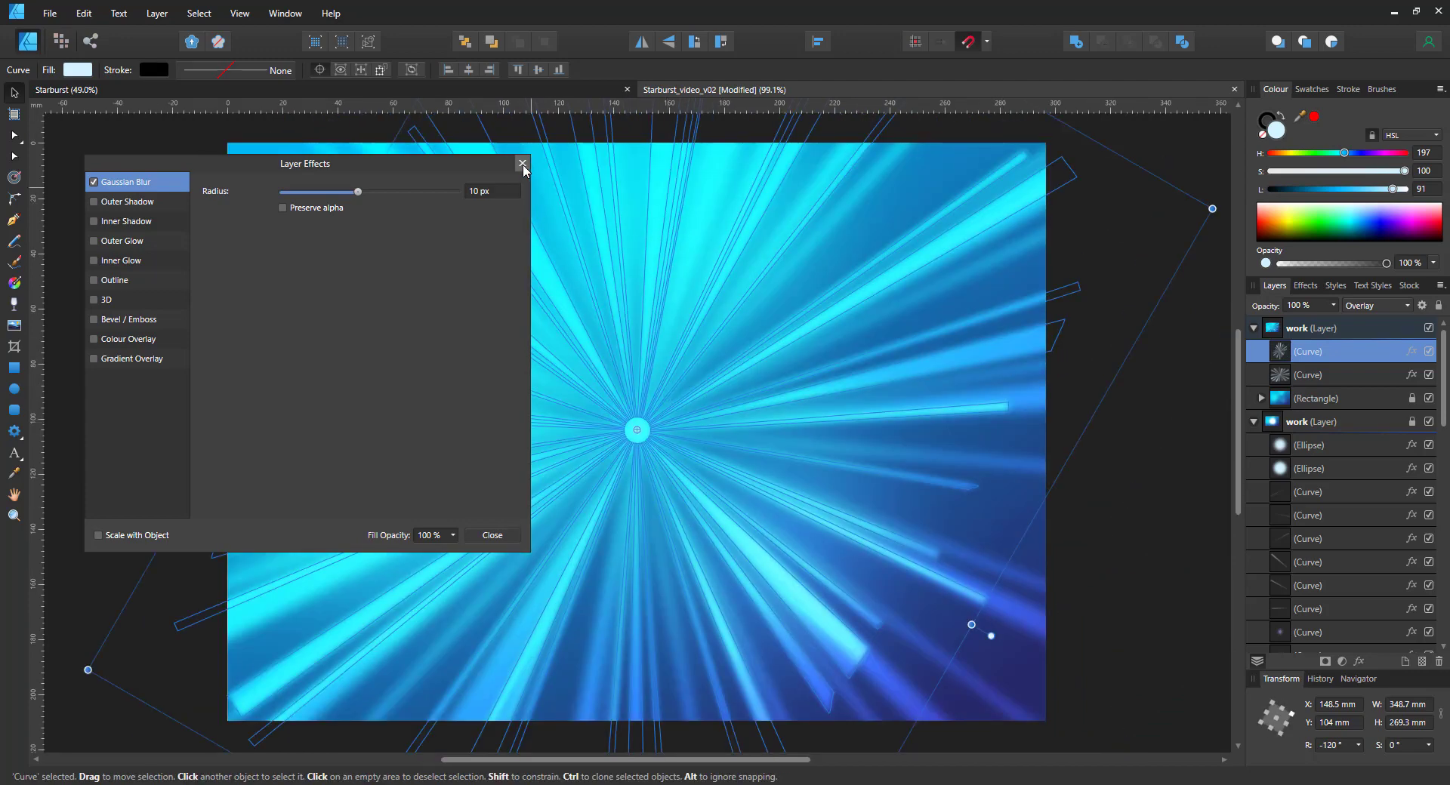
click(523, 164)
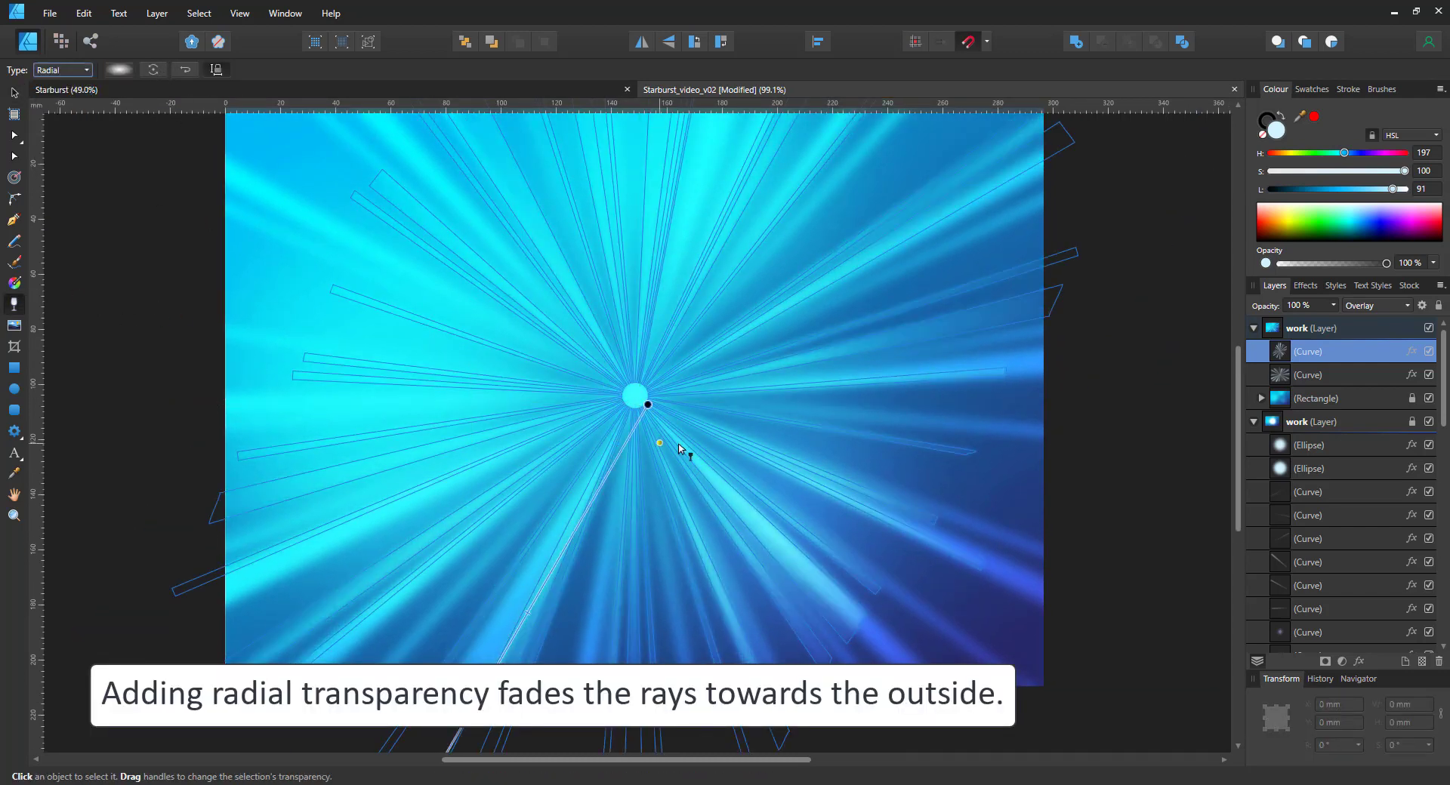
drag(658, 444, 833, 628)
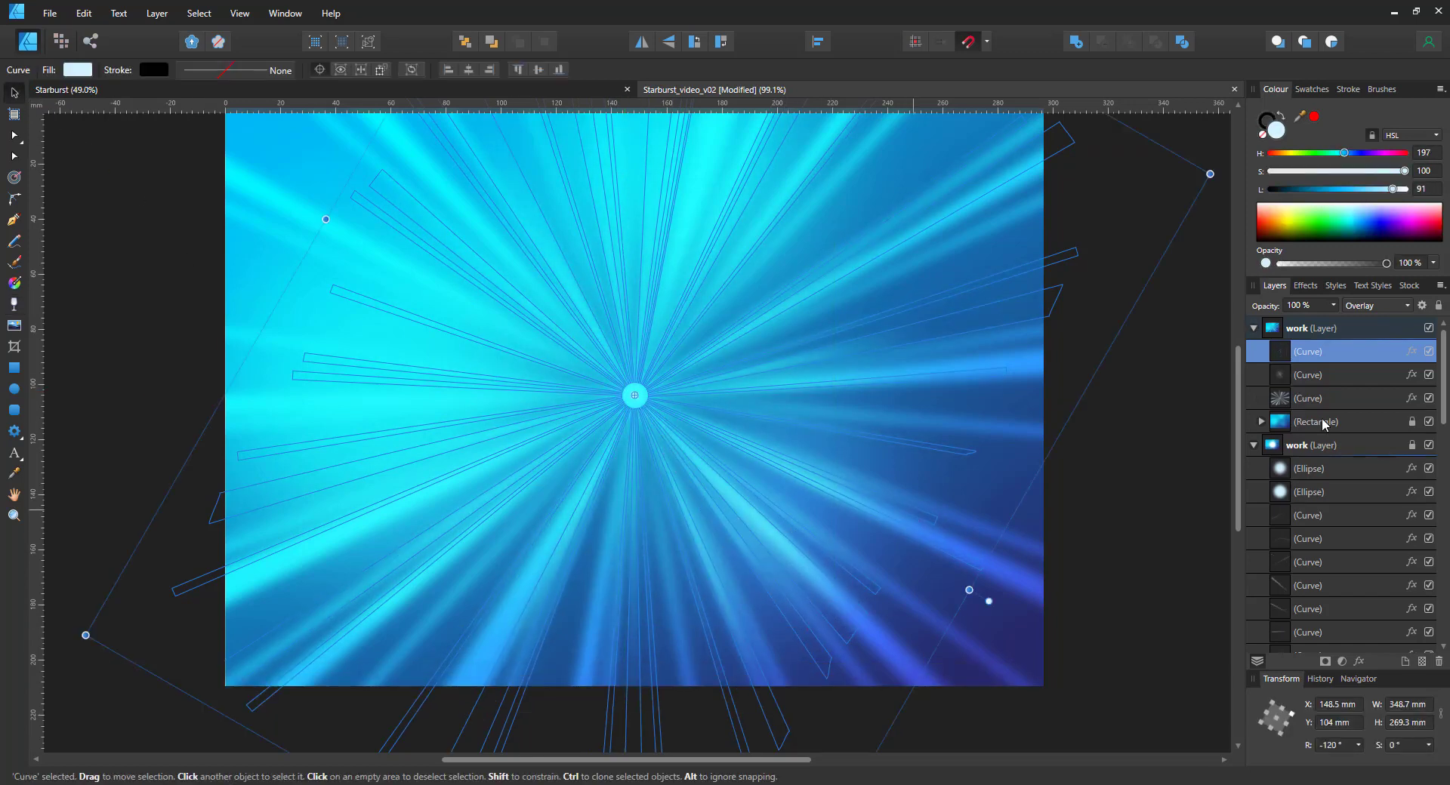
click(1376, 305)
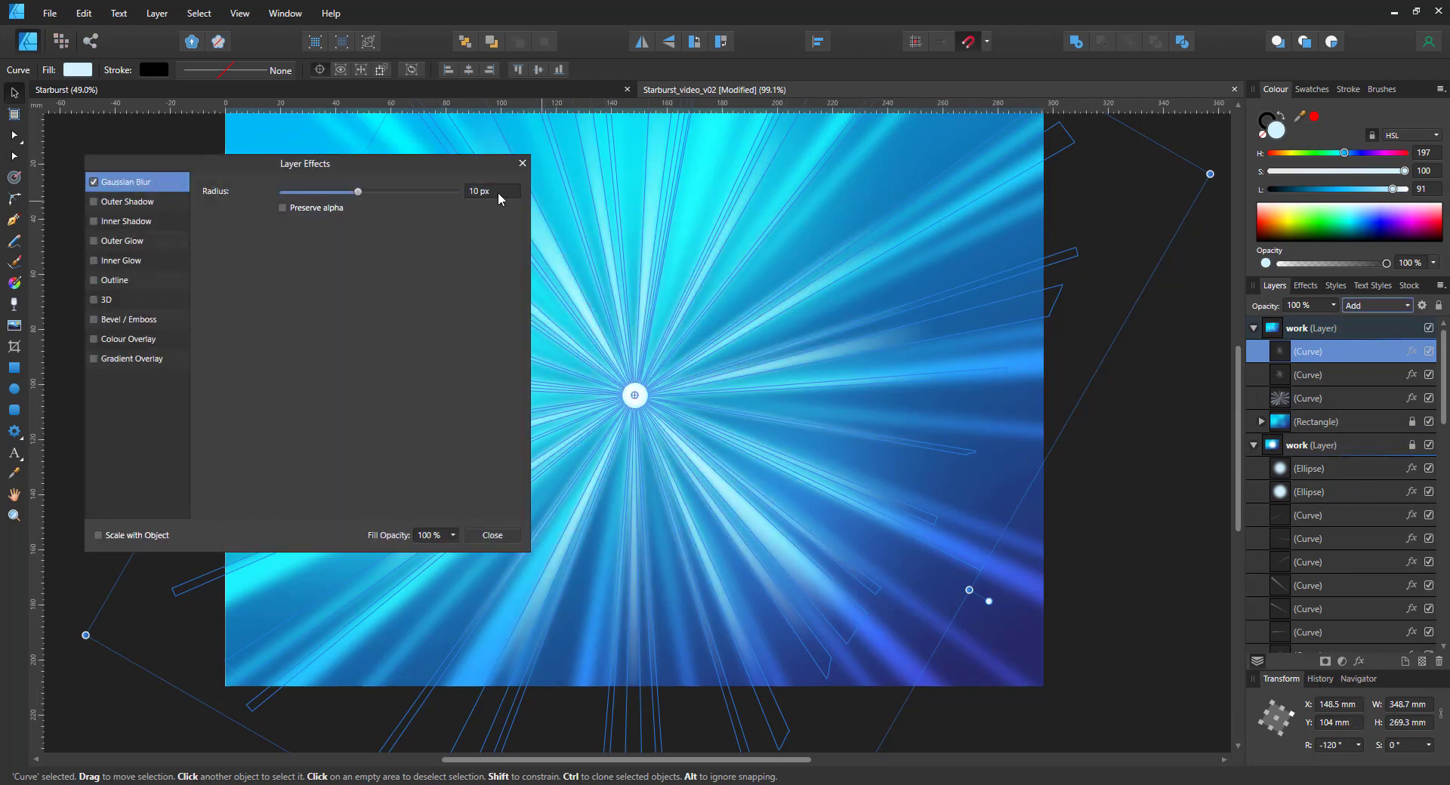
- Finish the lighter-blur ray copy, rotate and enlarge it, then pick the Ellipse Tool
click(492, 534)
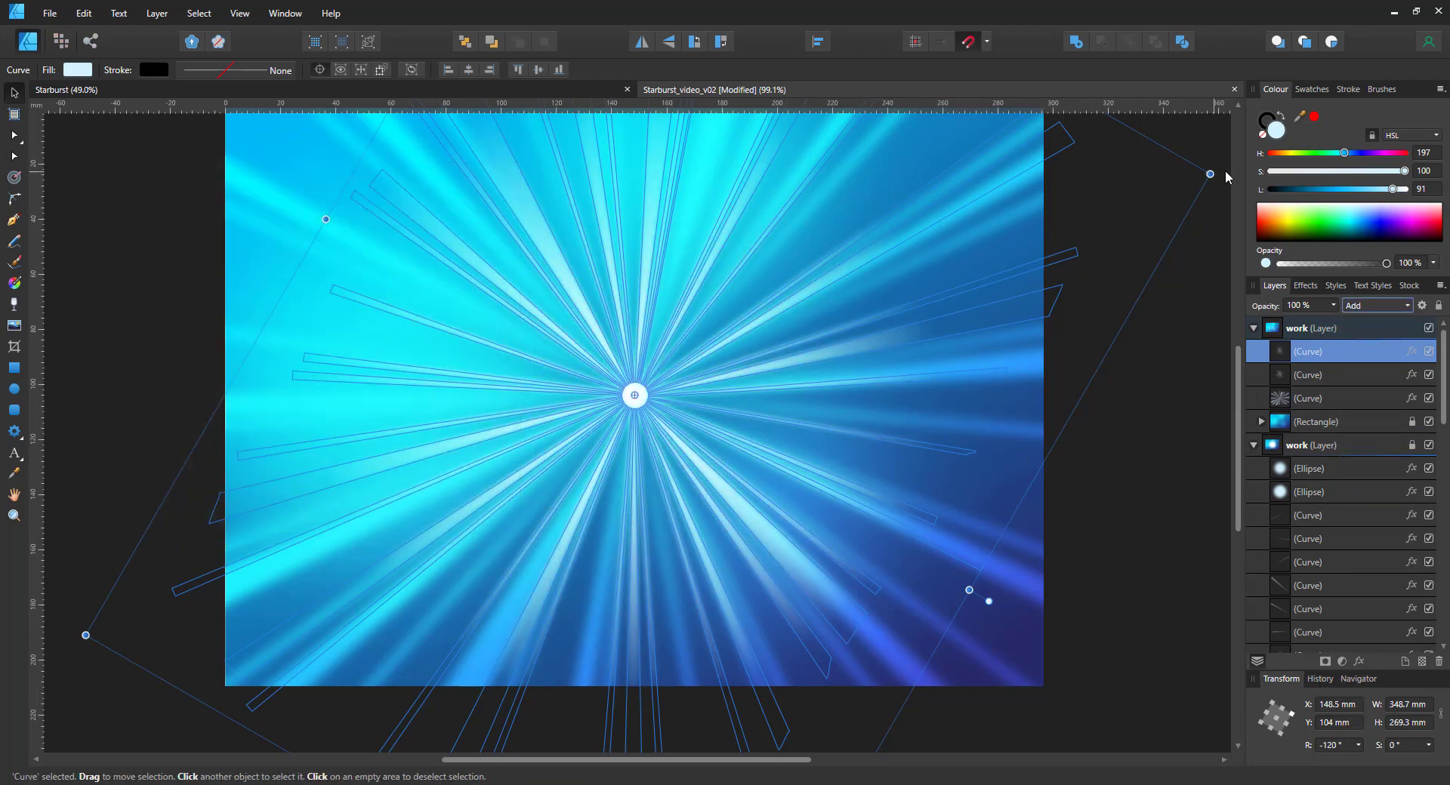
drag(1210, 173, 1187, 666)
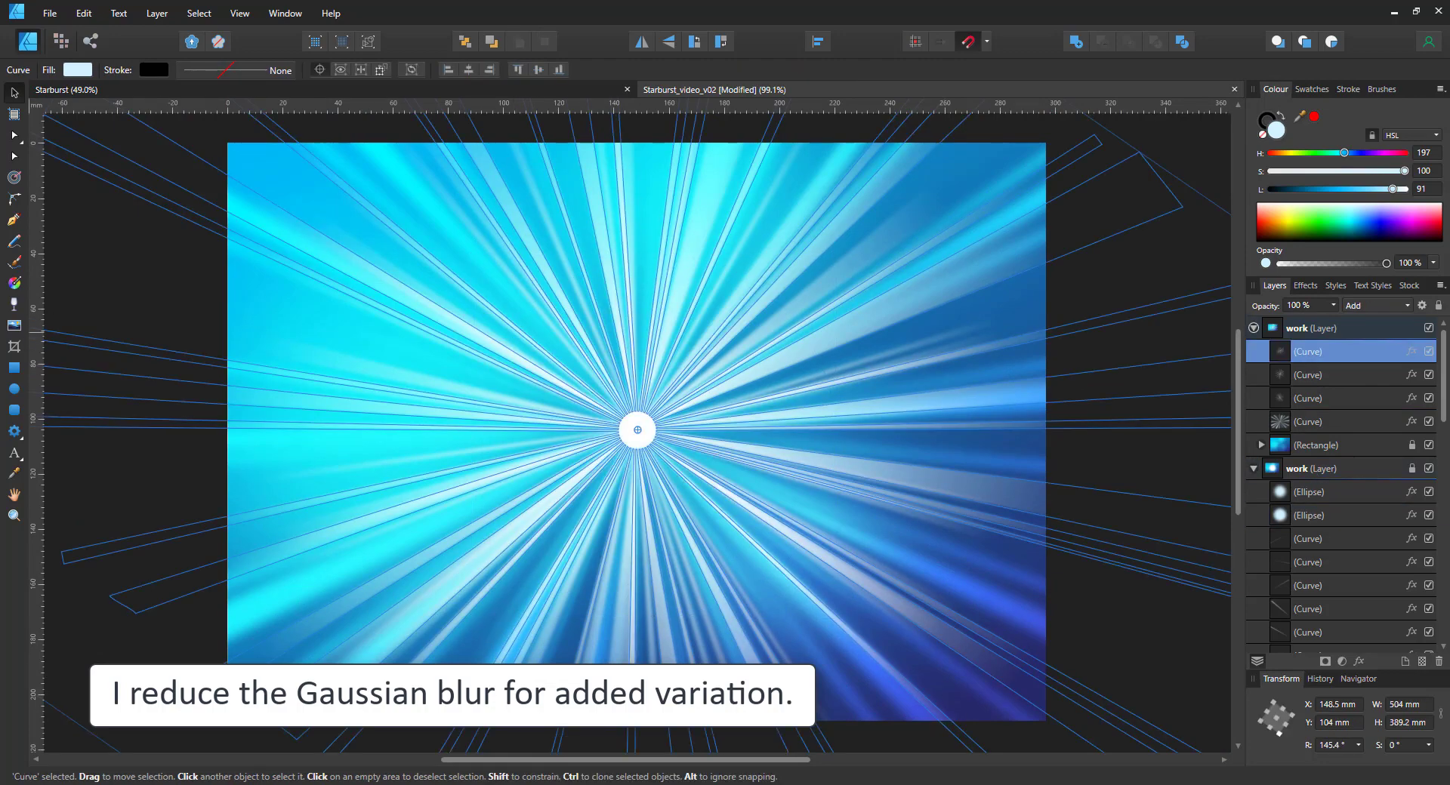
click(13, 388)
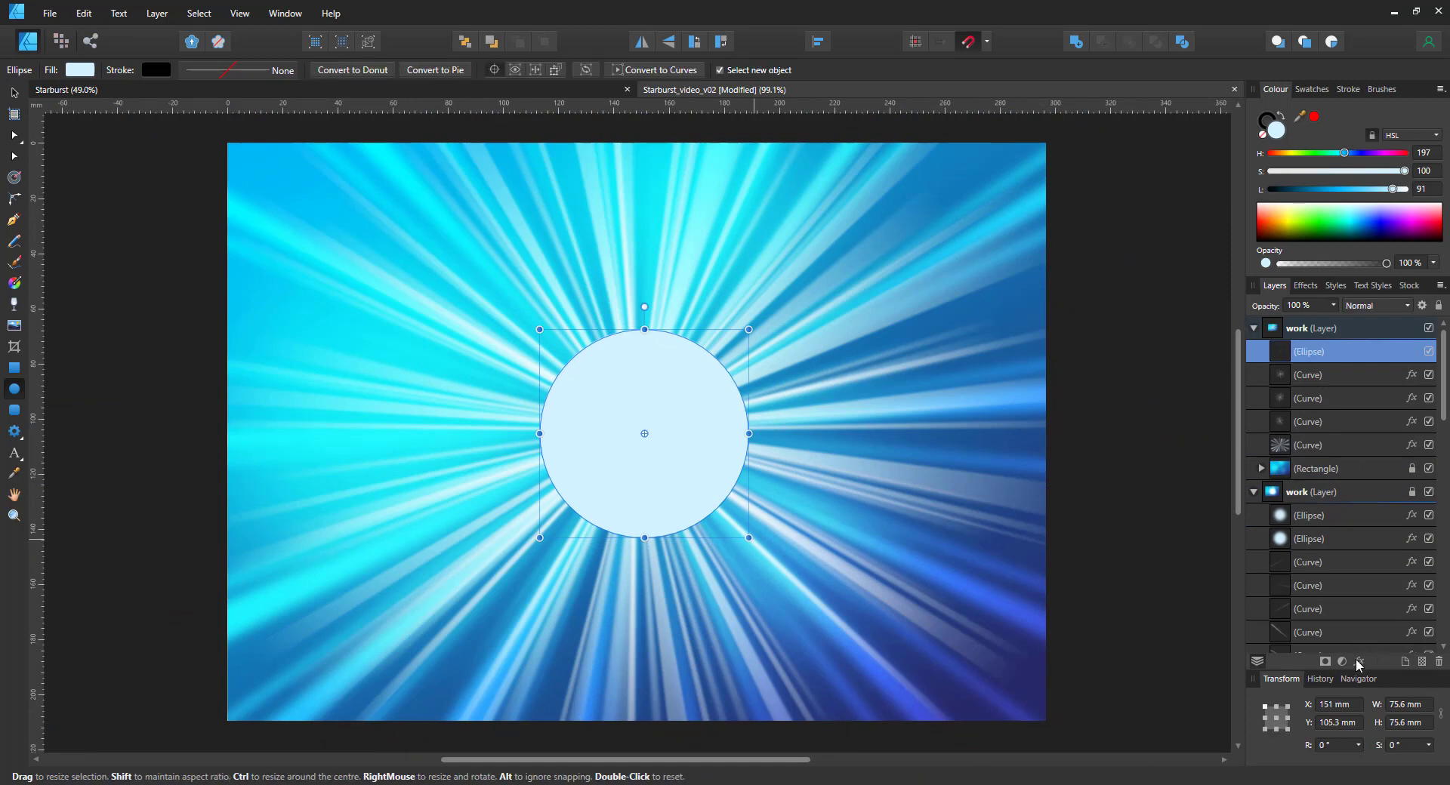
- Blur the centre circle and give it a lighter blend mode so it glows
click(1360, 661)
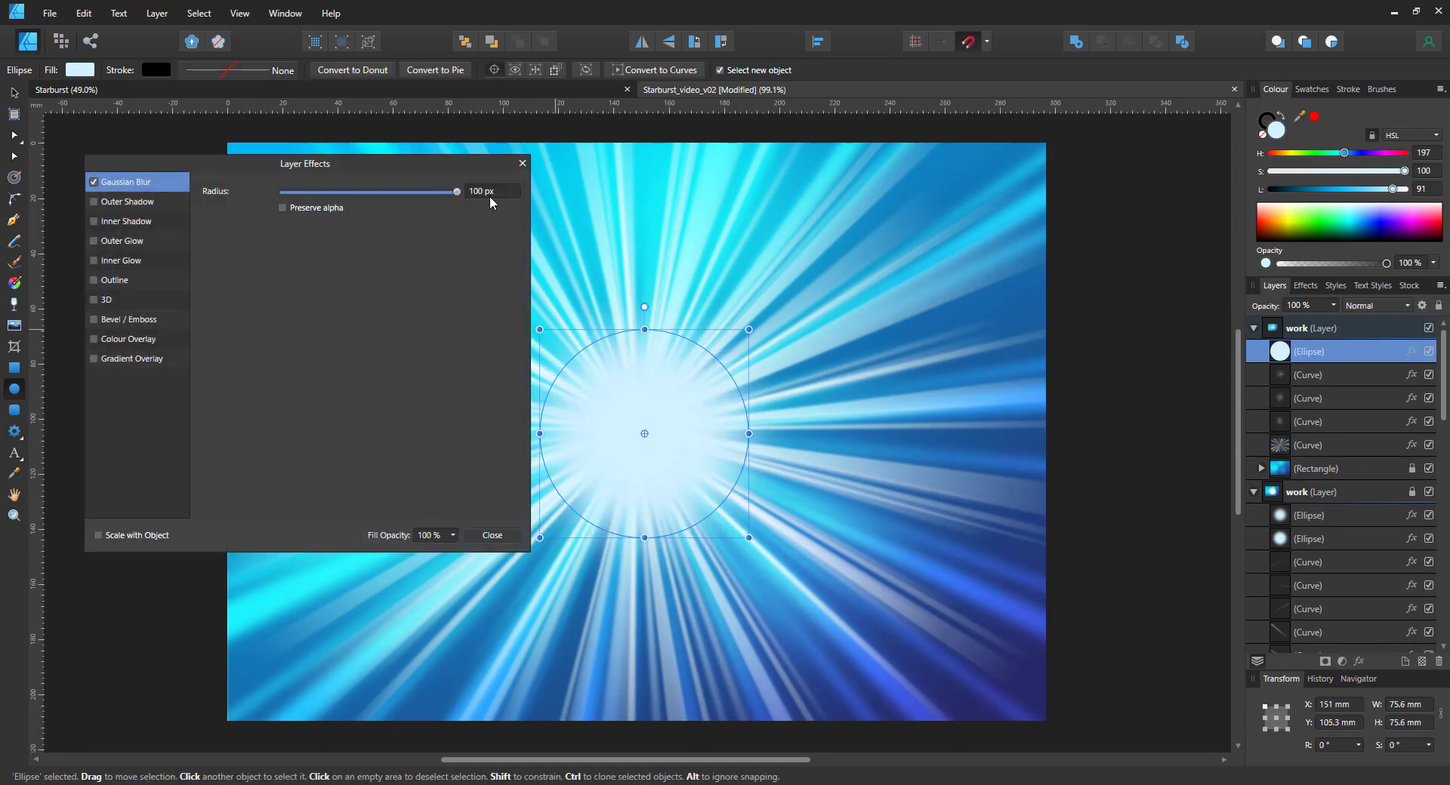
click(490, 535)
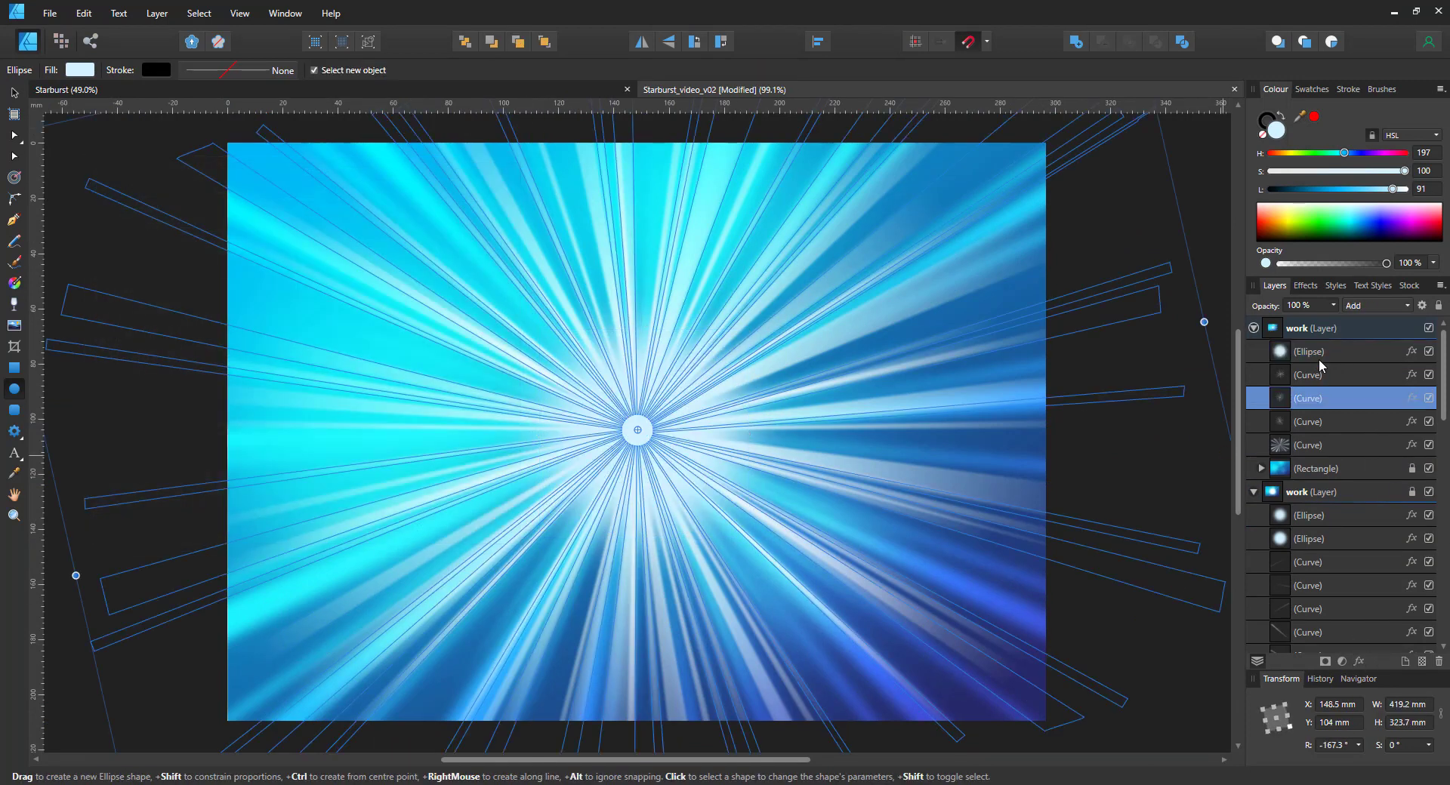
click(1307, 351)
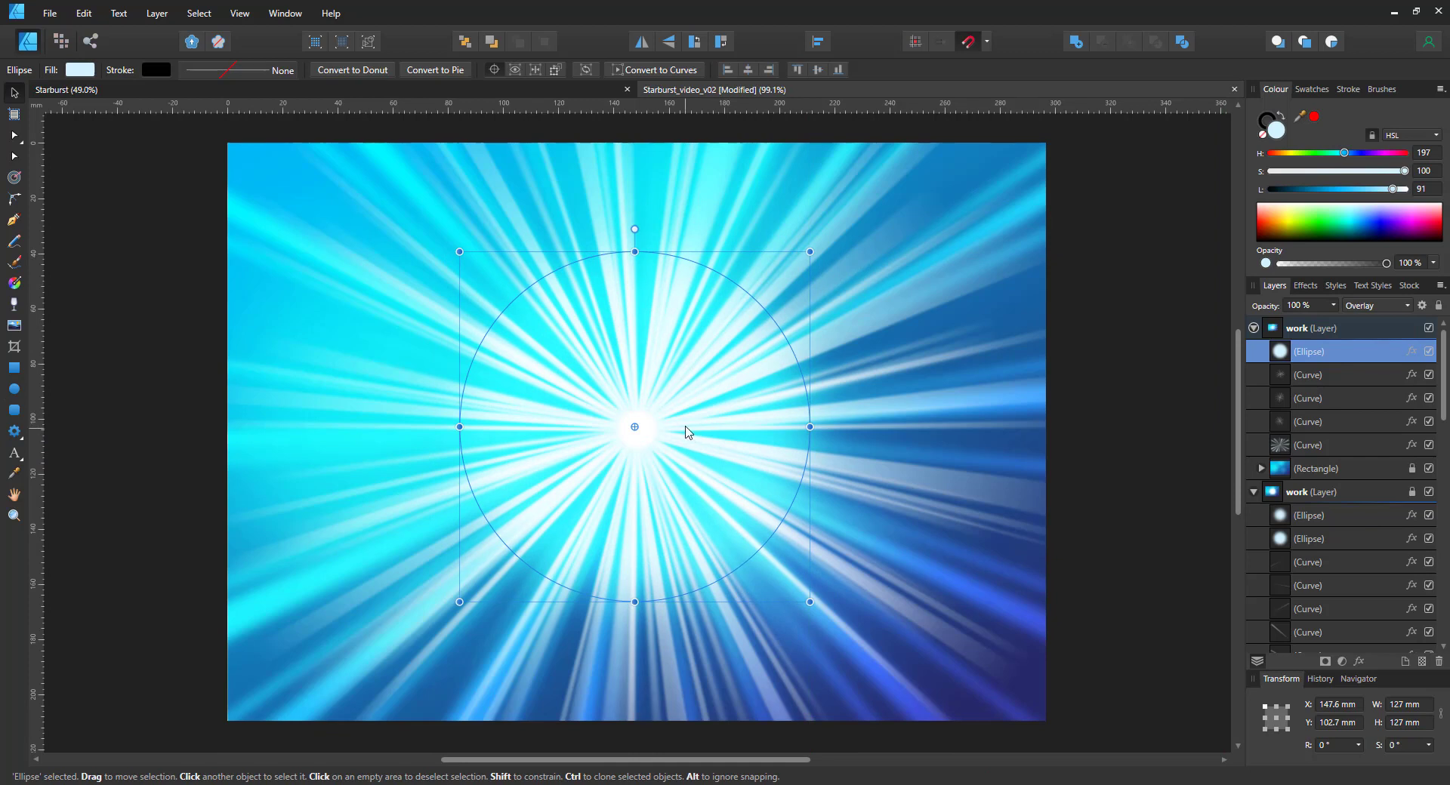
click(1377, 305)
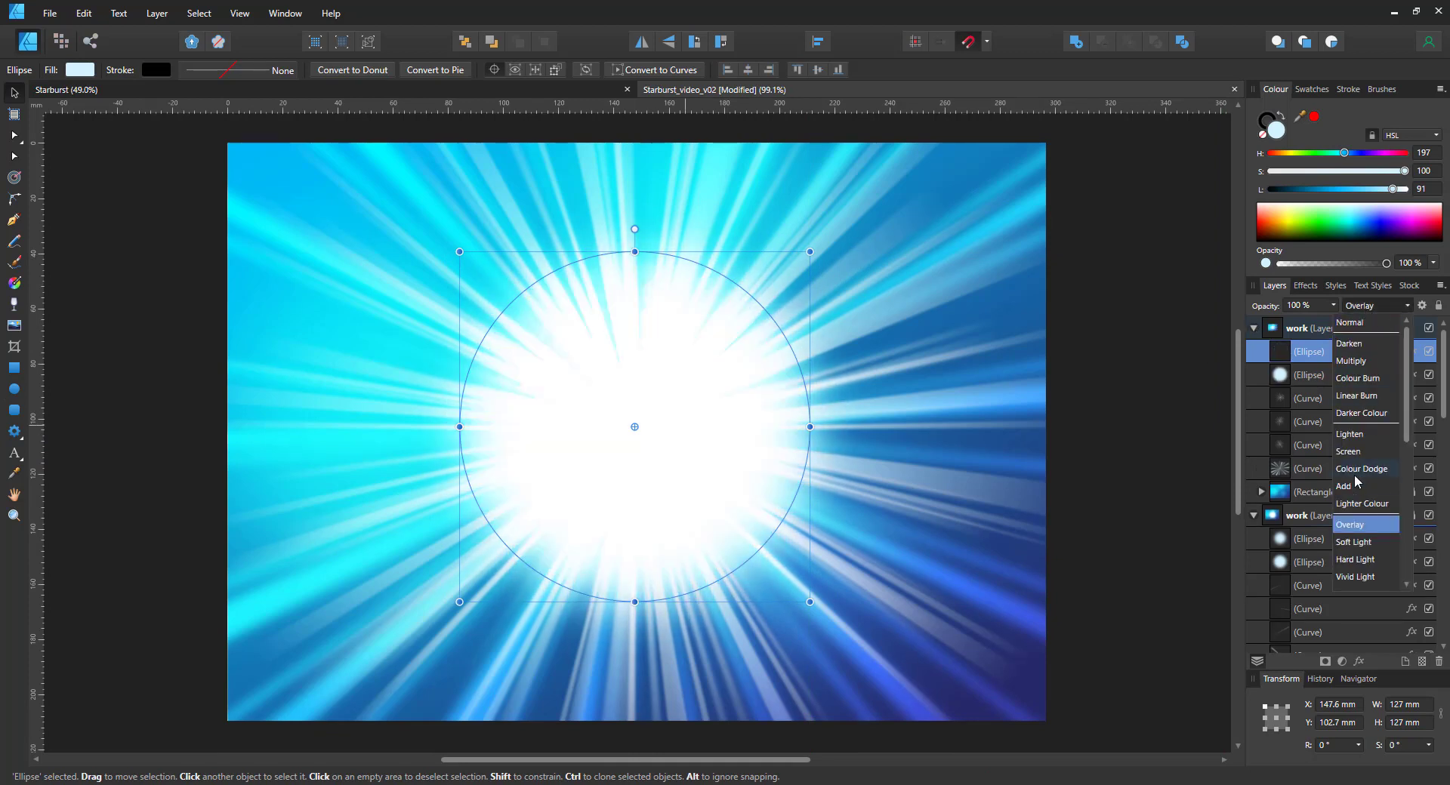
click(1343, 486)
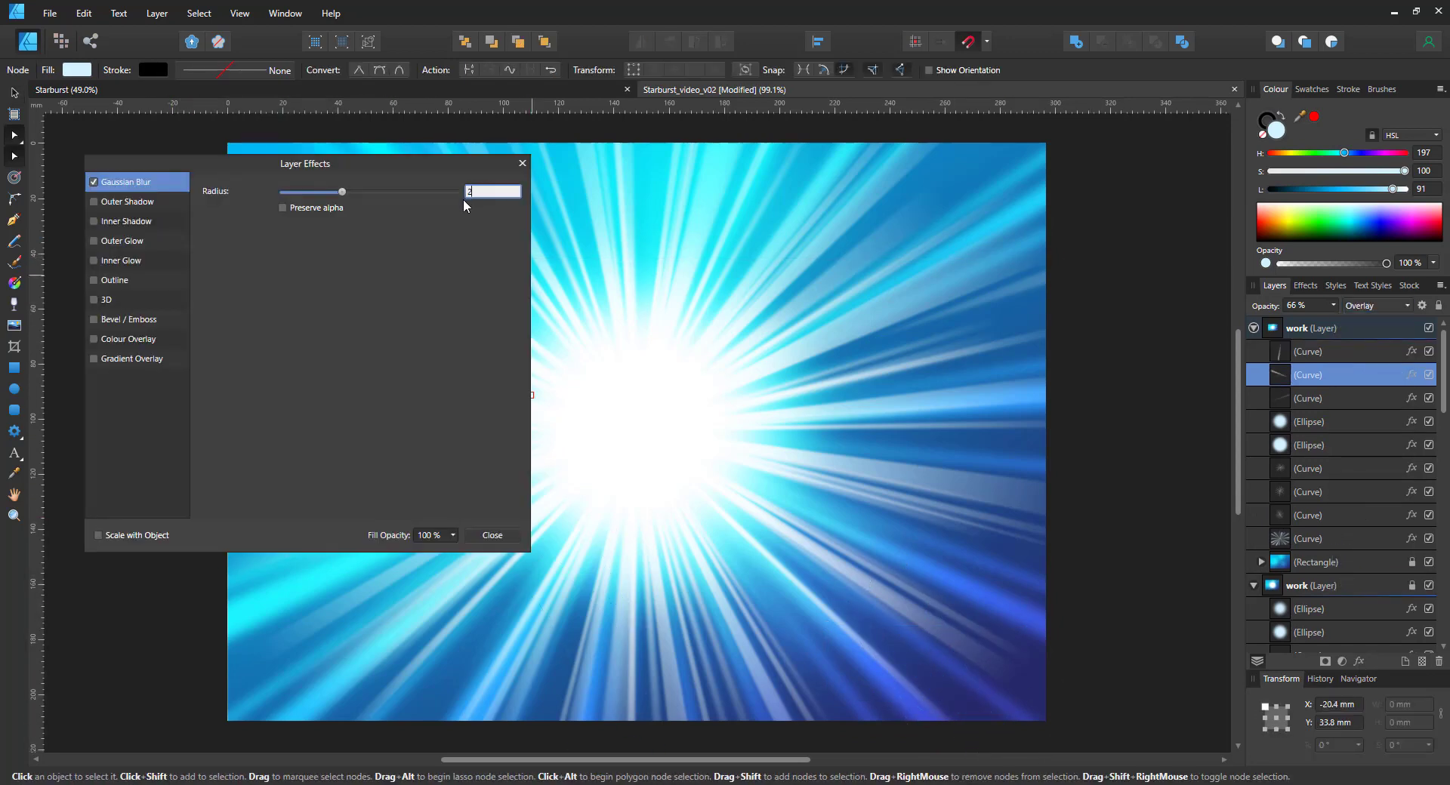
- Confirm the small blur on the thin ray and deselect to preview the starburst
click(491, 534)
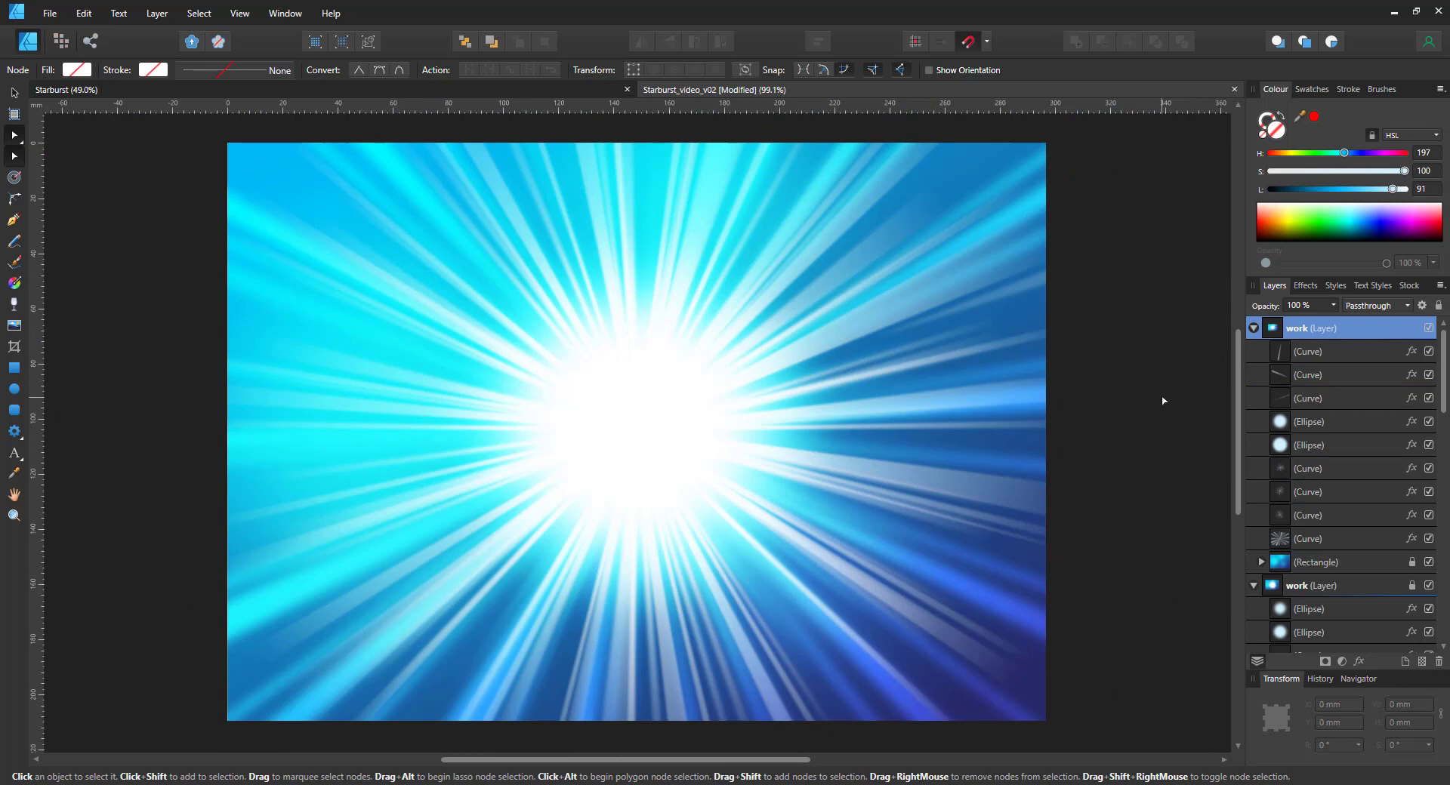
click(1314, 562)
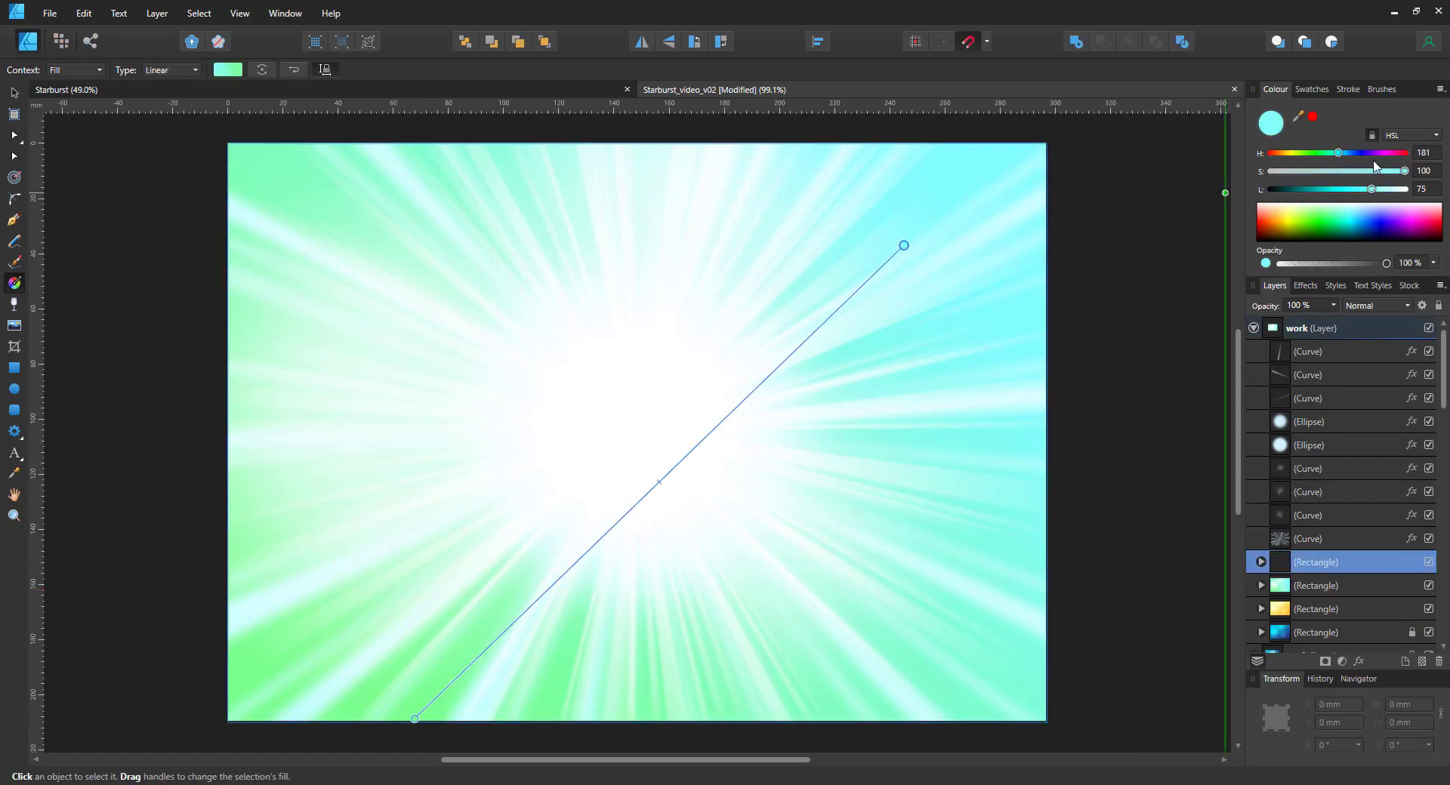
- Drag the HSL slider to shift the background gradient to blue-violet
drag(1337, 153, 1356, 153)
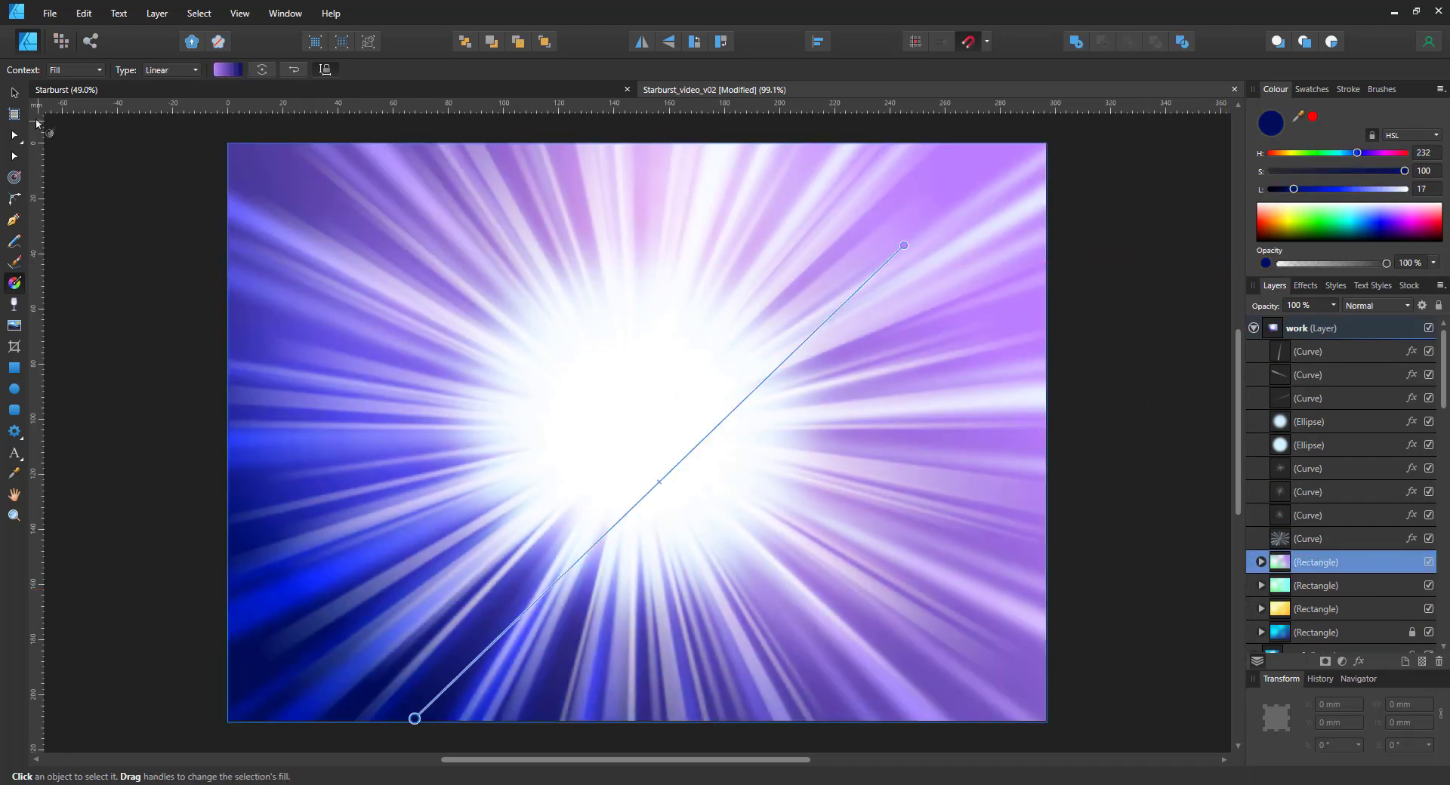